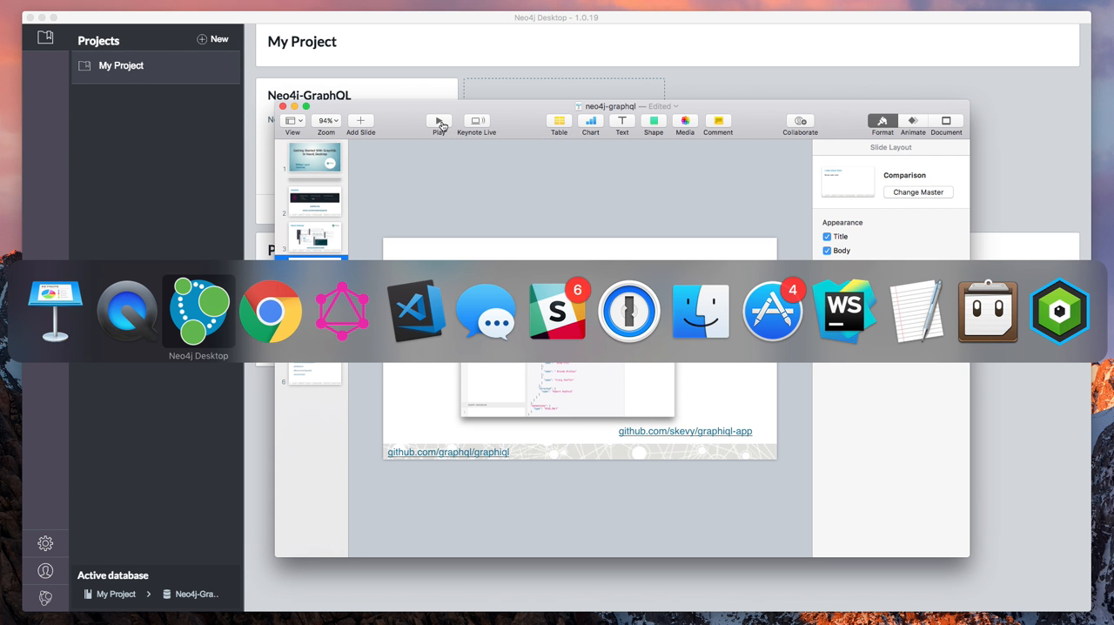
Bring up Neo4j Desktop and enter the Neo4j-GraphQL database's management view
left_click(198, 309)
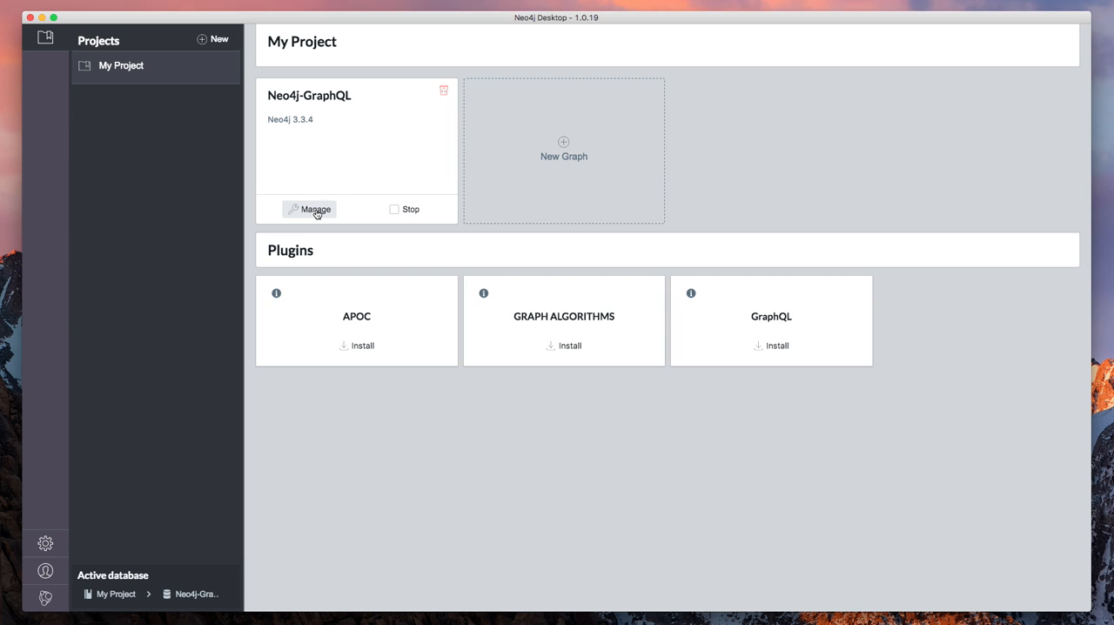
left_click(314, 209)
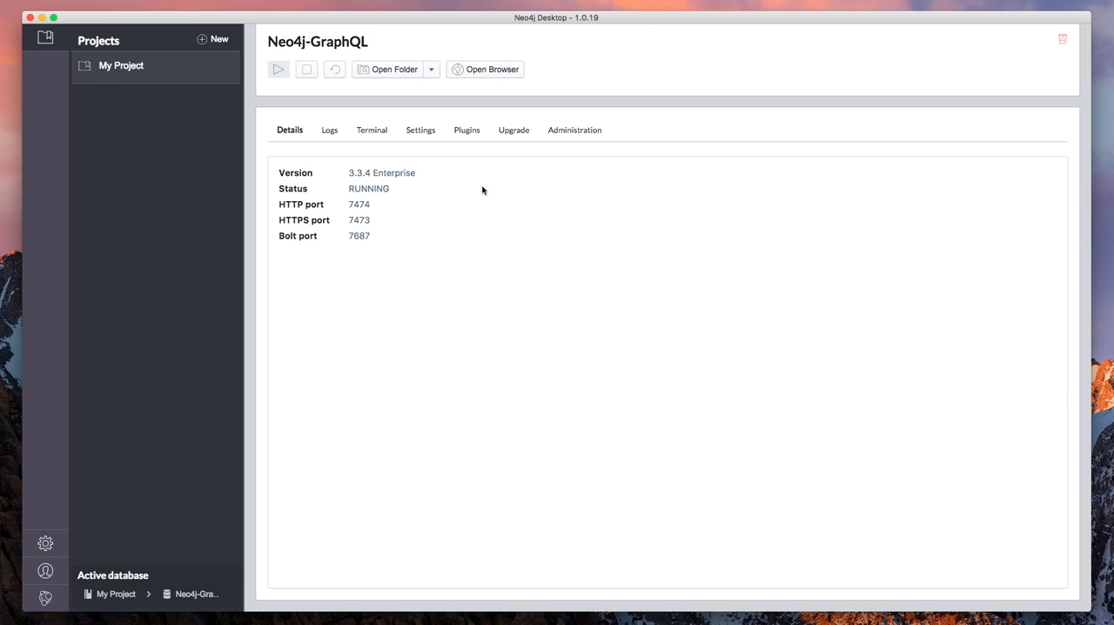
mouse_move(373, 132)
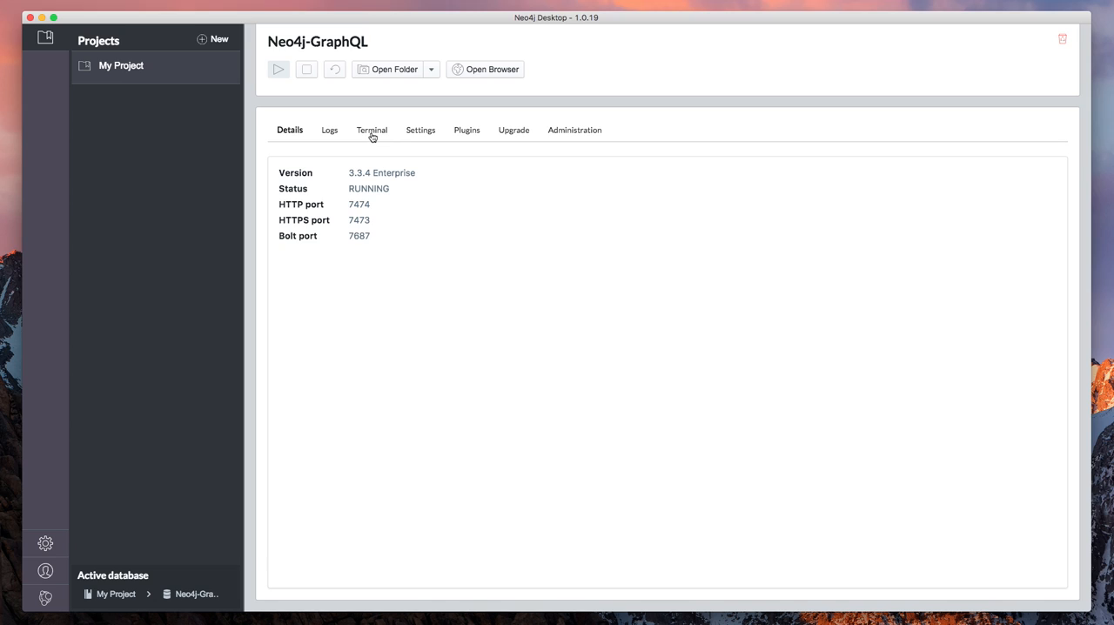
Review the database's Logs, Terminal, Settings and Plugins listing APOC, Graph Algorithms and GraphQL
left_click(329, 128)
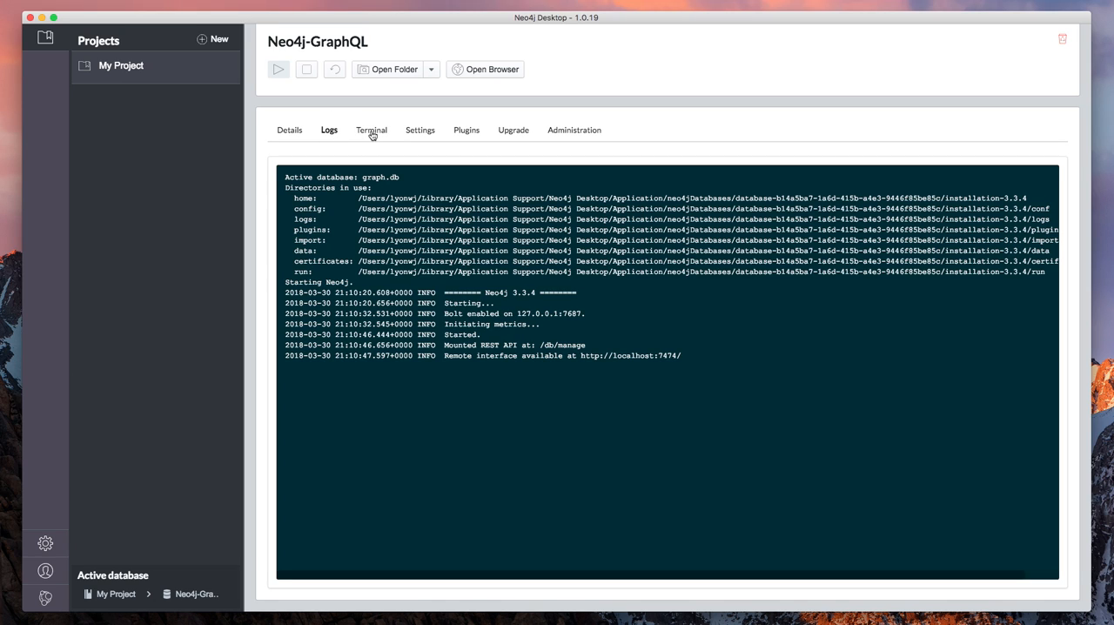
left_click(372, 128)
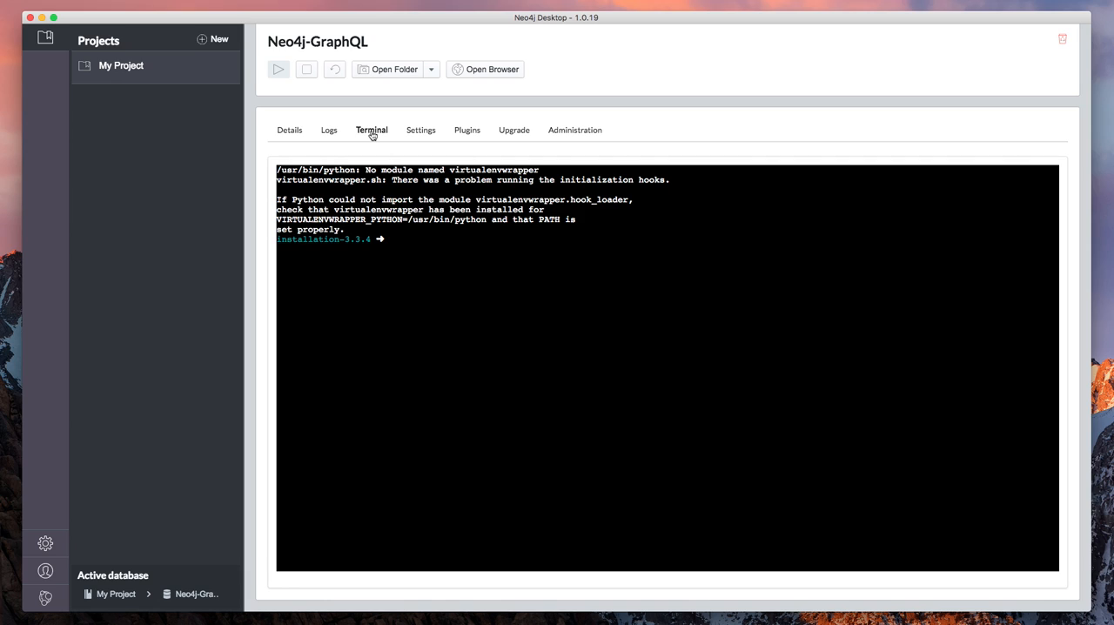
left_click(421, 129)
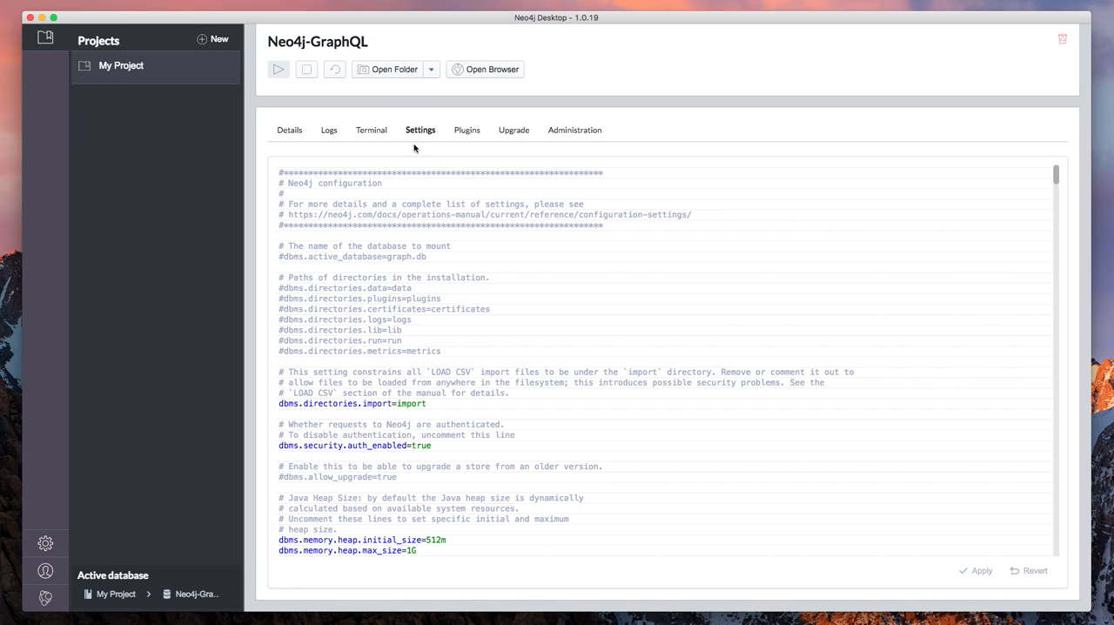
mouse_move(460, 146)
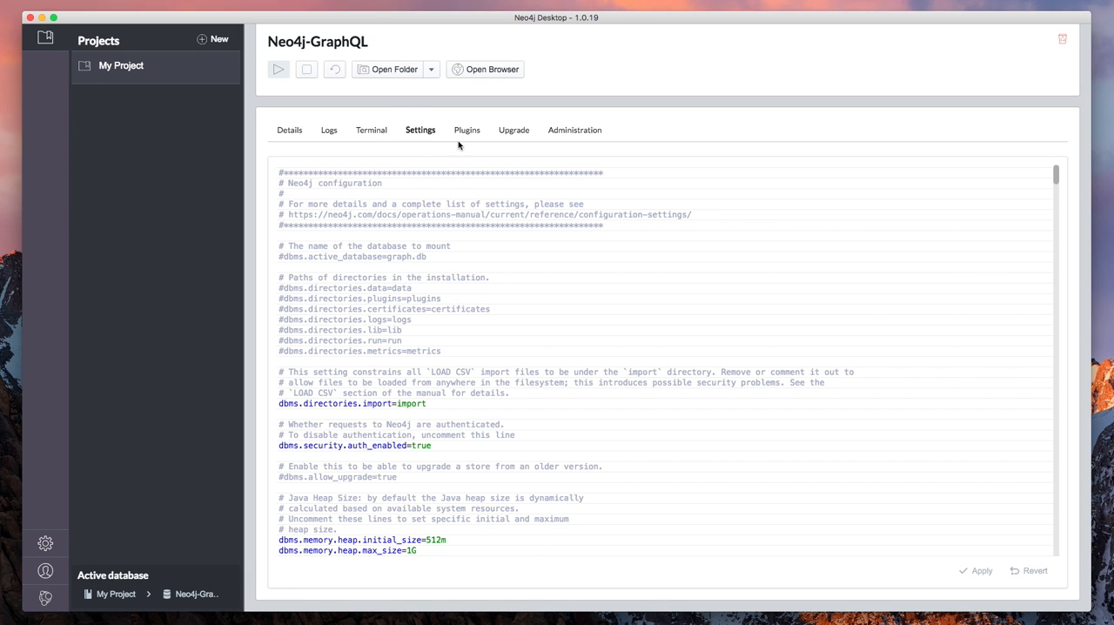
left_click(466, 128)
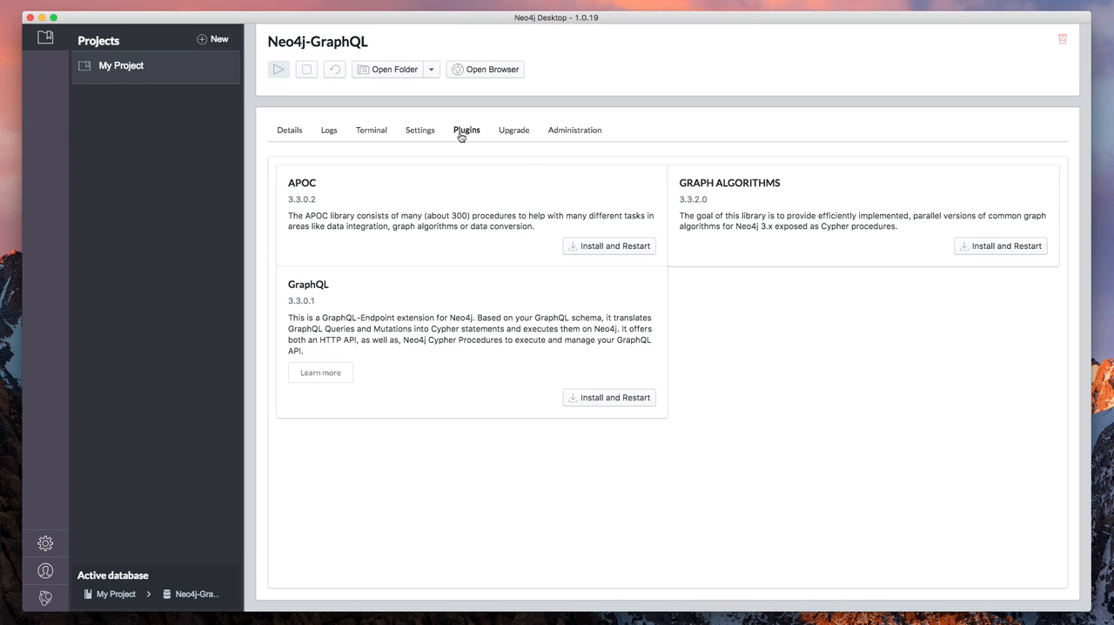
mouse_move(338, 186)
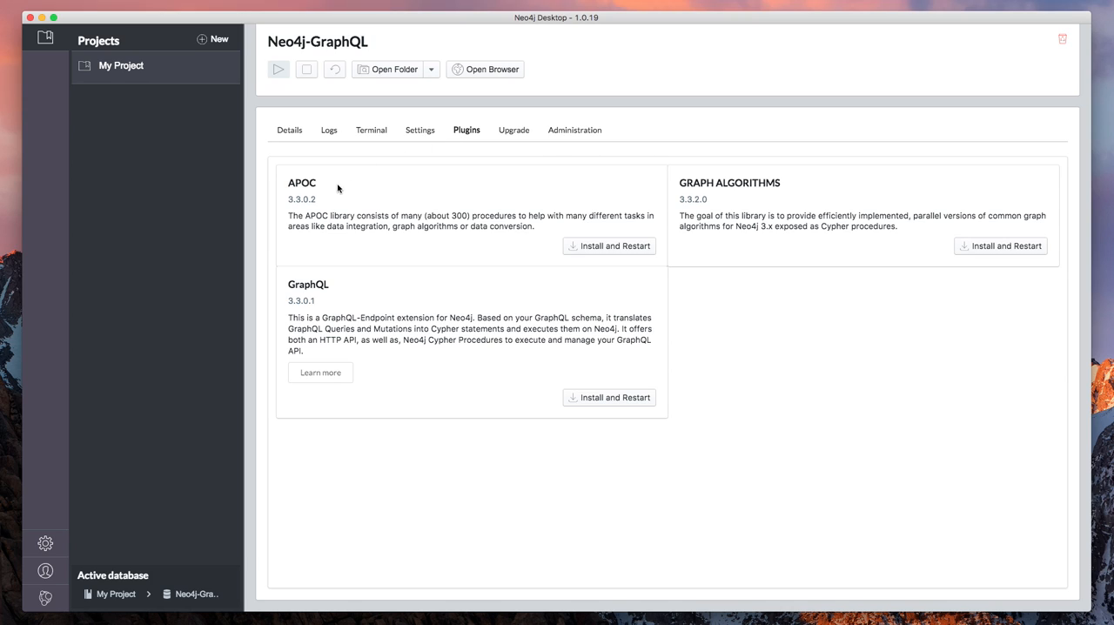
mouse_move(742, 200)
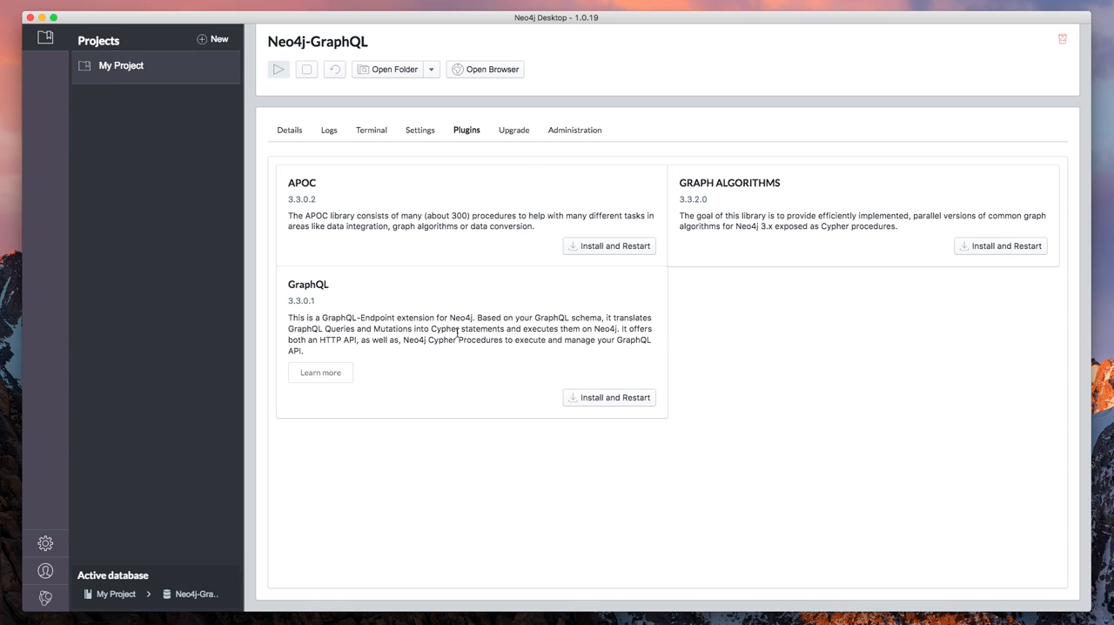
Install the GraphQL plugin with restart and return to the running database's details
left_click(609, 397)
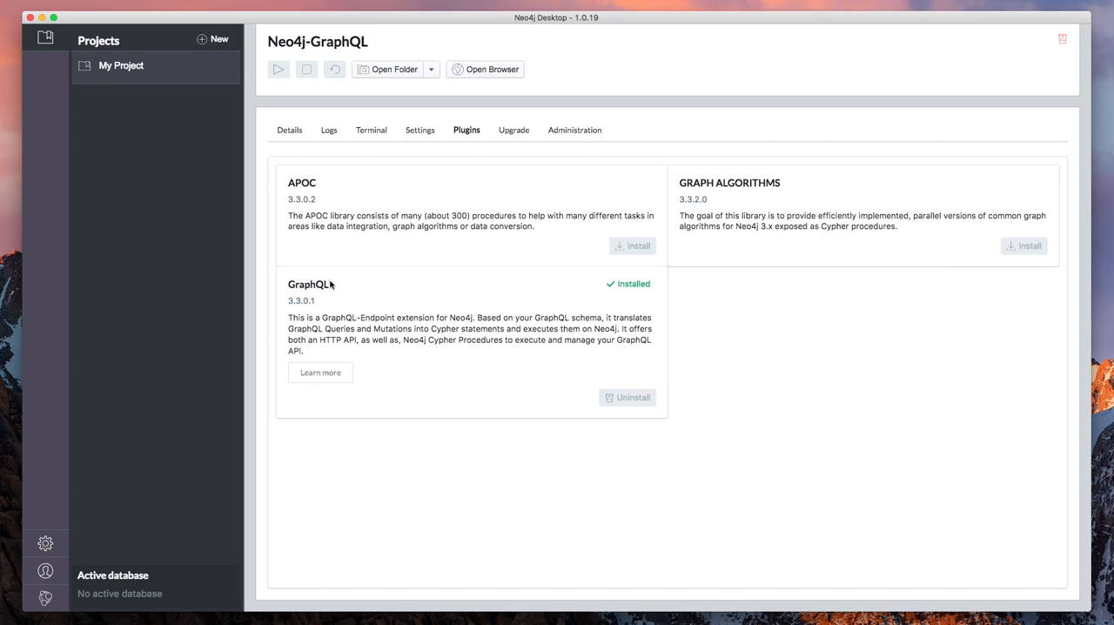
mouse_move(362, 323)
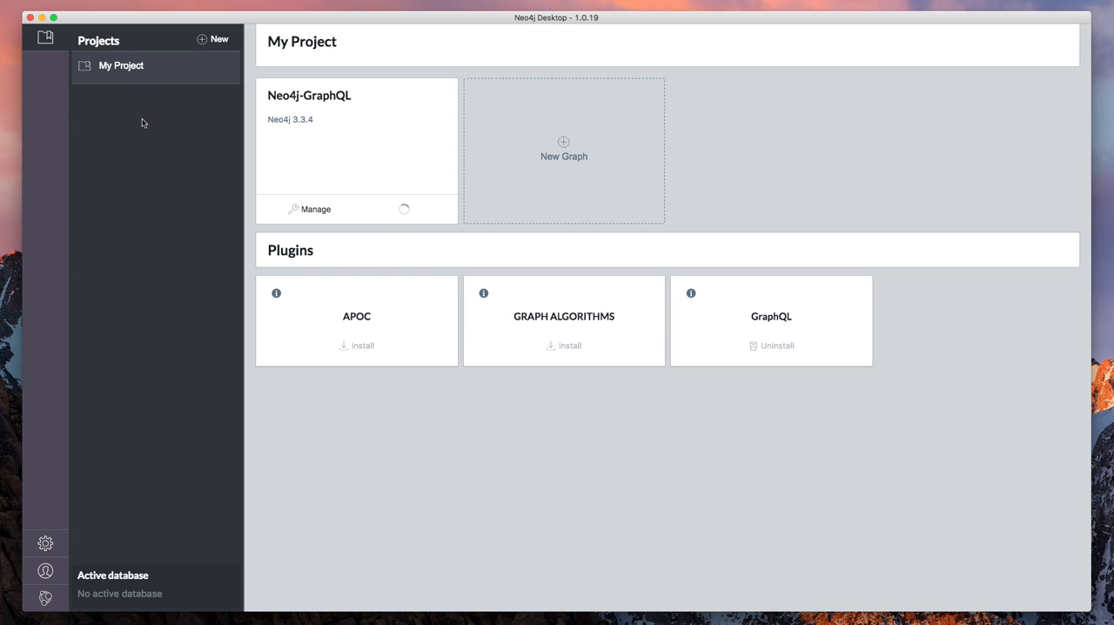
mouse_move(153, 99)
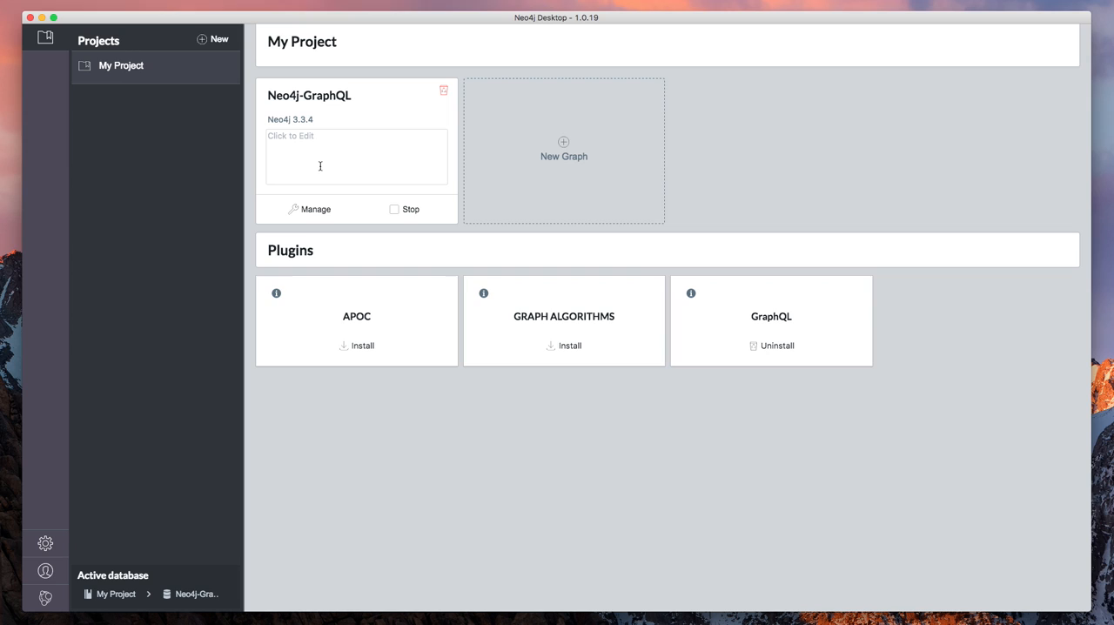
left_click(313, 209)
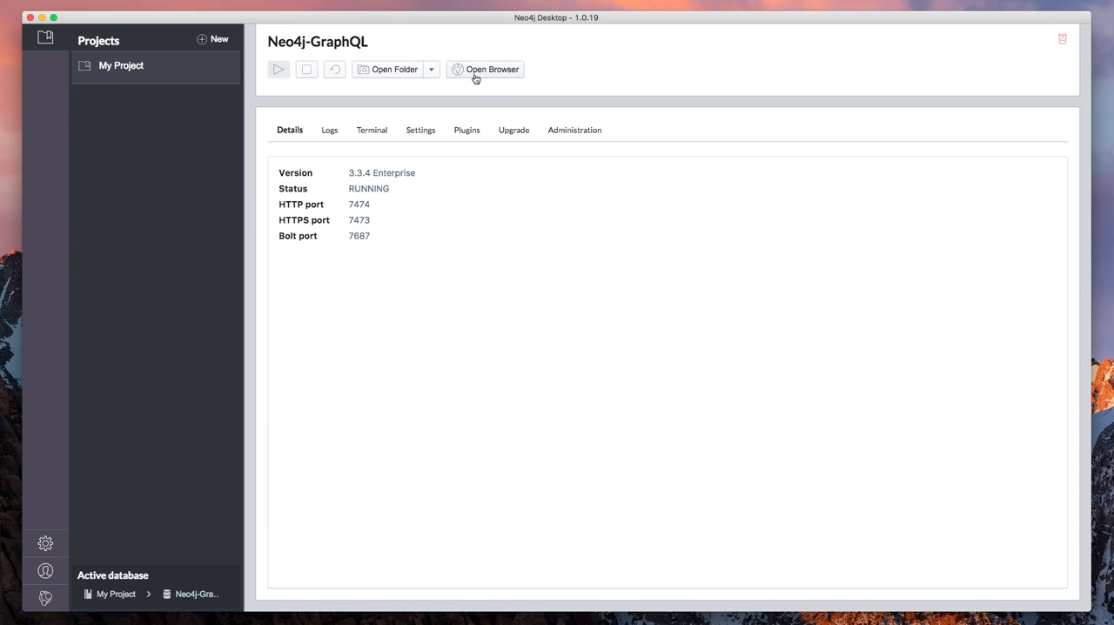
Launch Neo4j Browser, run MATCH (a) RETURN COUNT(a) returning 0, and begin :play movies
left_click(486, 70)
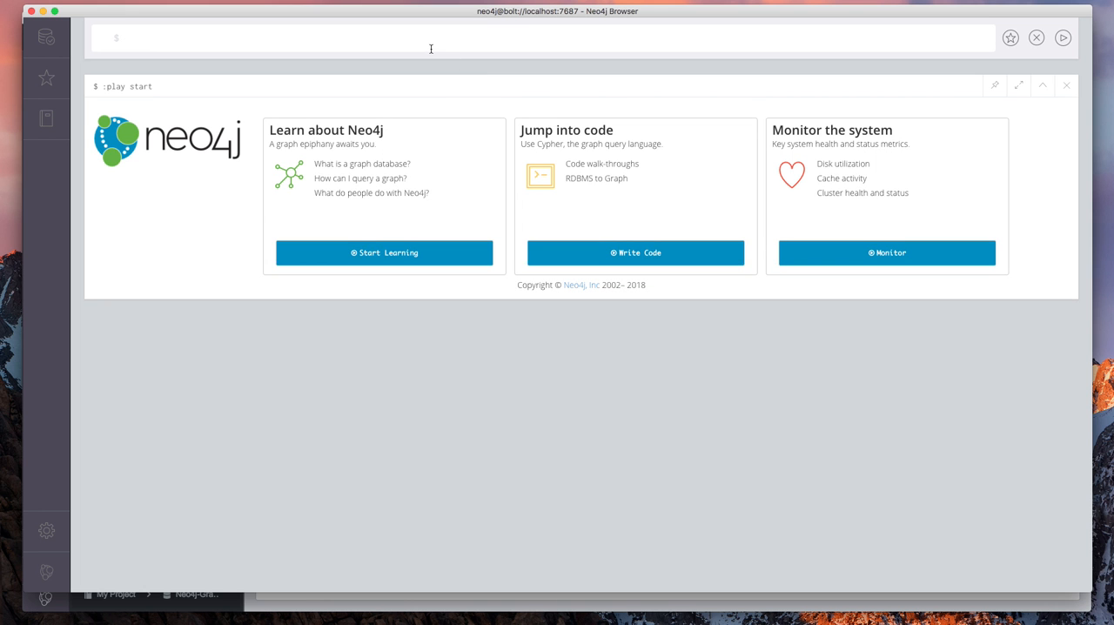
type("MATCH (a)")
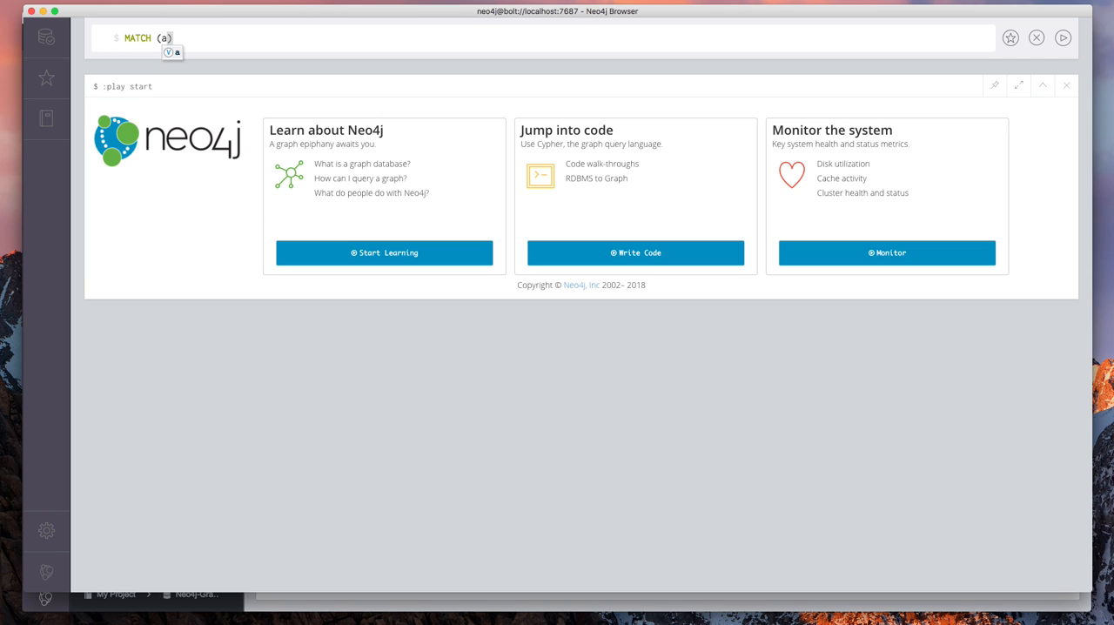
type("RETURN COUNT")
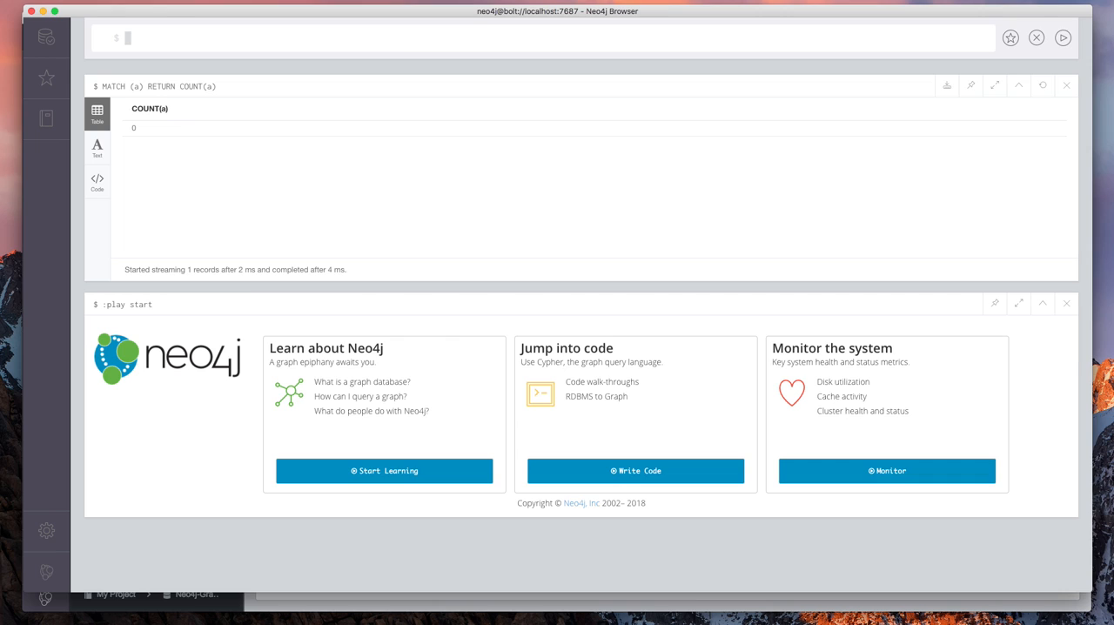
type("MATCH (a) RETURN COUNT(a)")
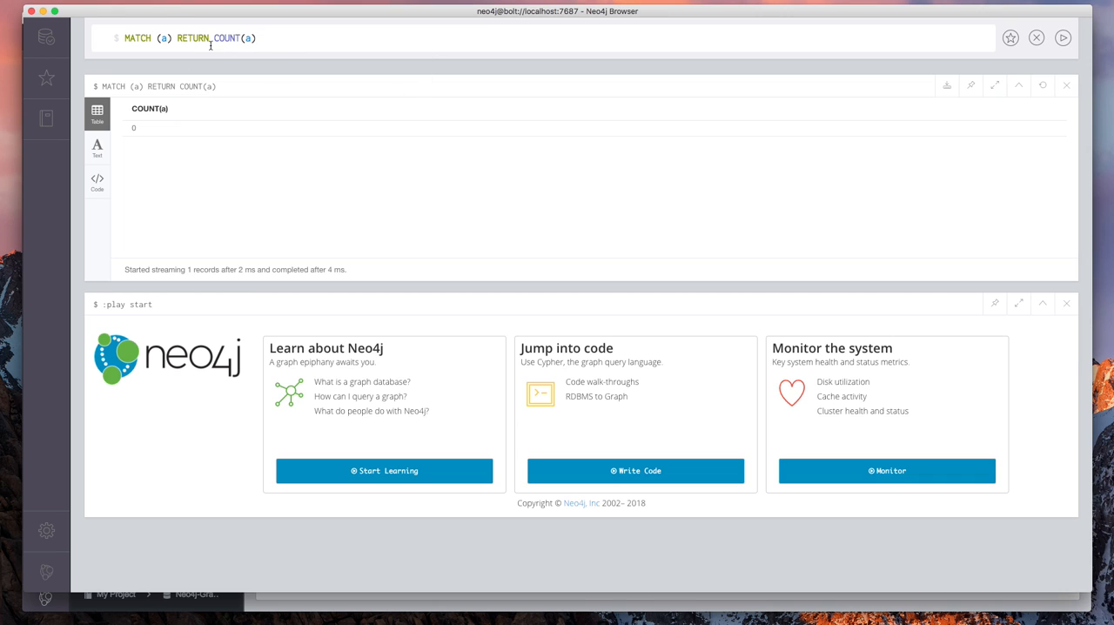
mouse_move(142, 143)
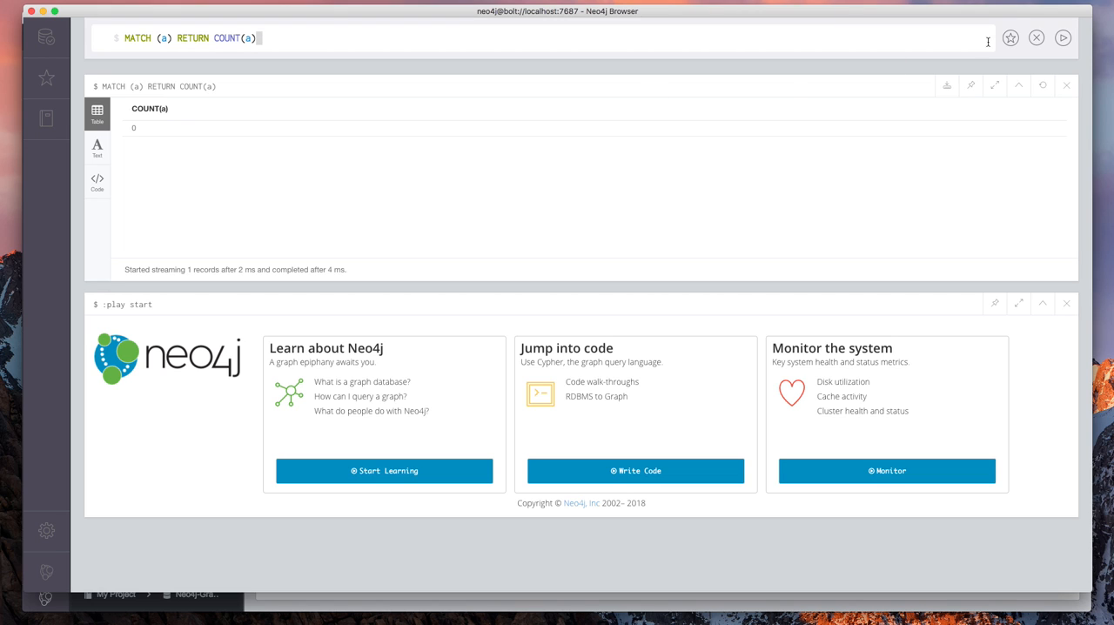
type(":play")
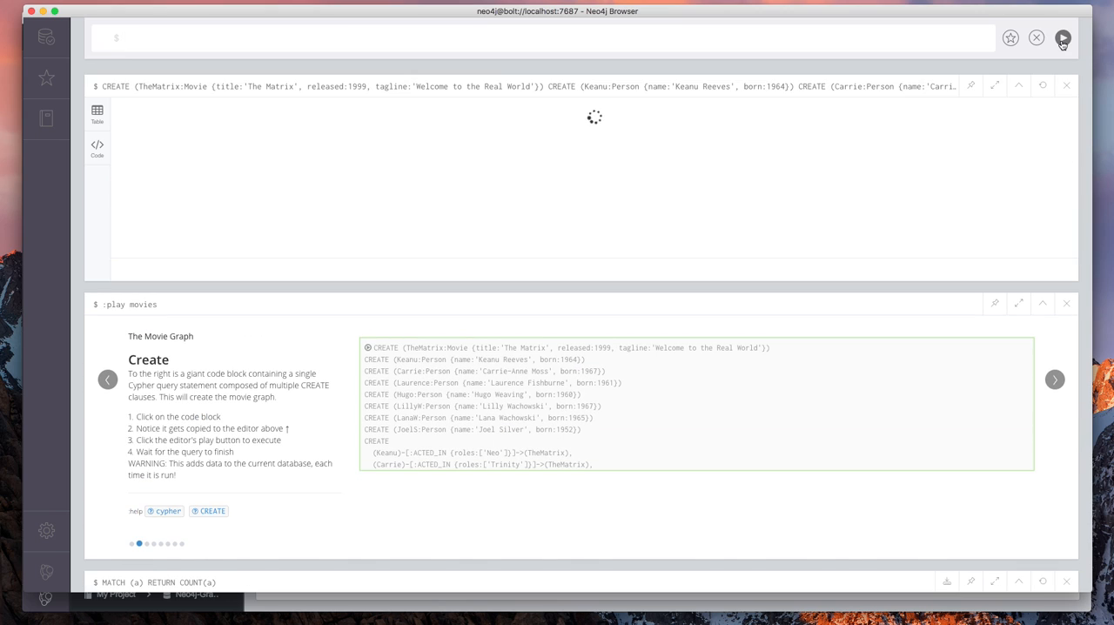
Run the Movie Graph CREATE block and inspect a Movie and a Person node in the result
left_click(1061, 38)
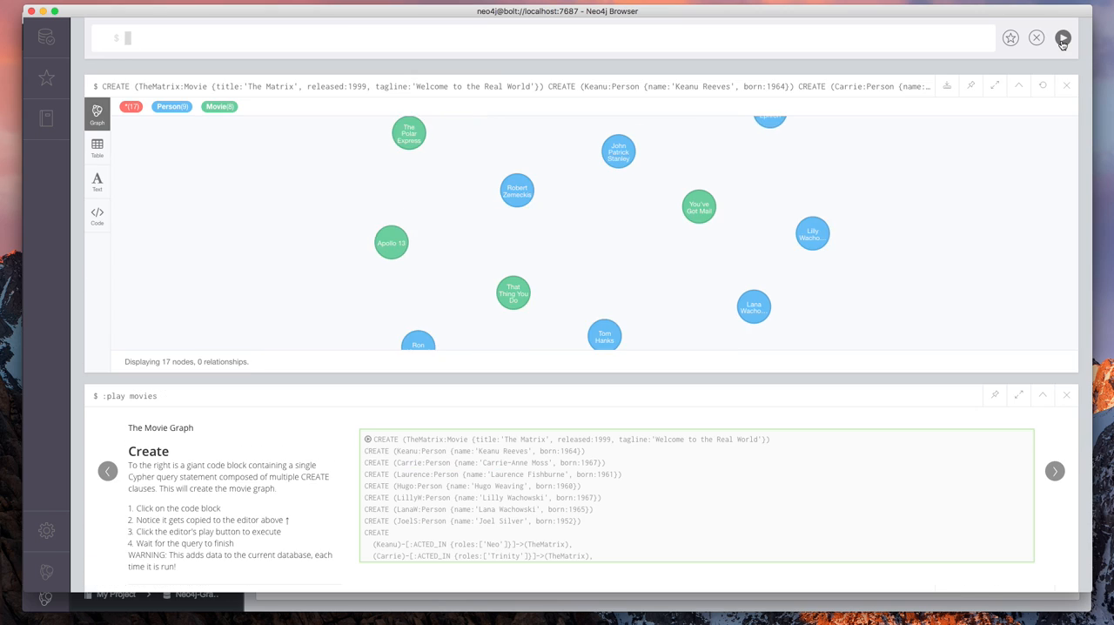
left_click(1061, 38)
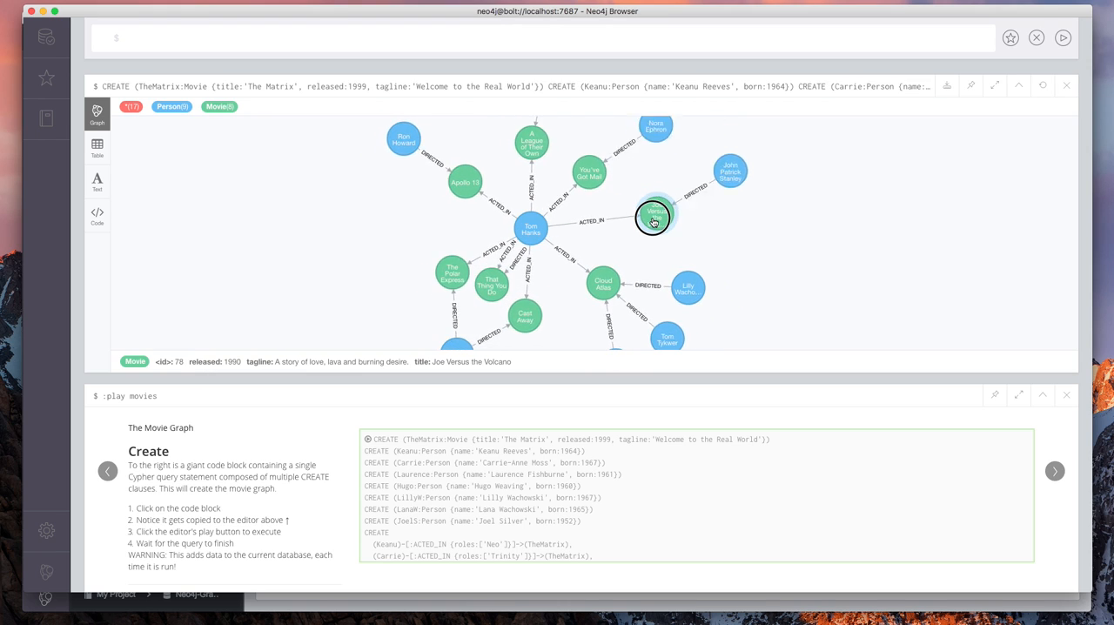
left_click(755, 230)
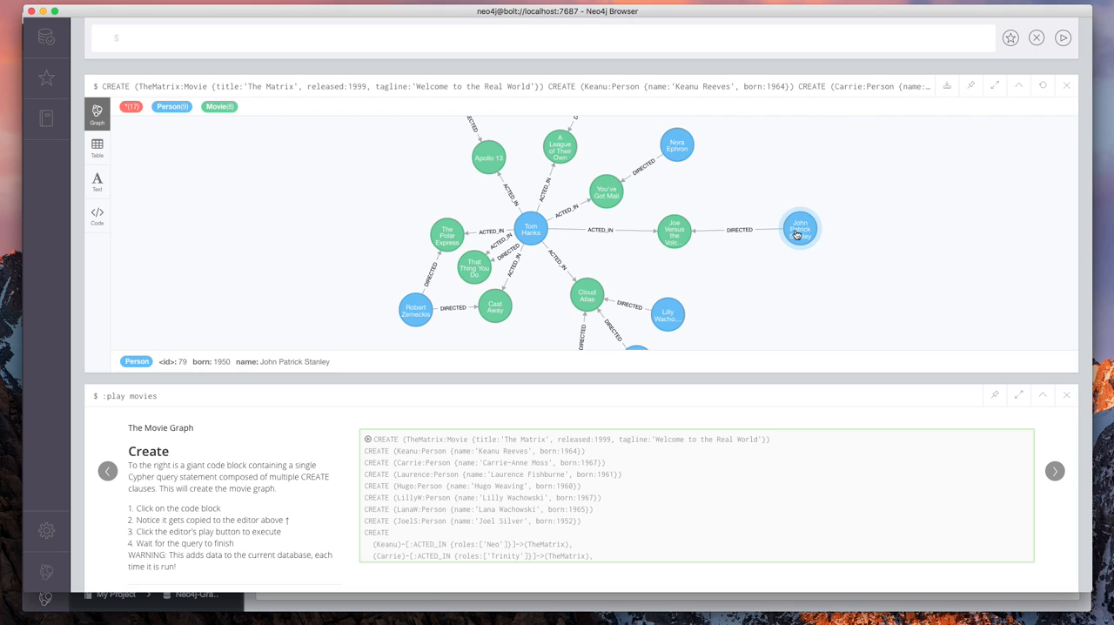
Run CALL graphql.idl(null) to clear the stored GraphQL schema
left_click(799, 229)
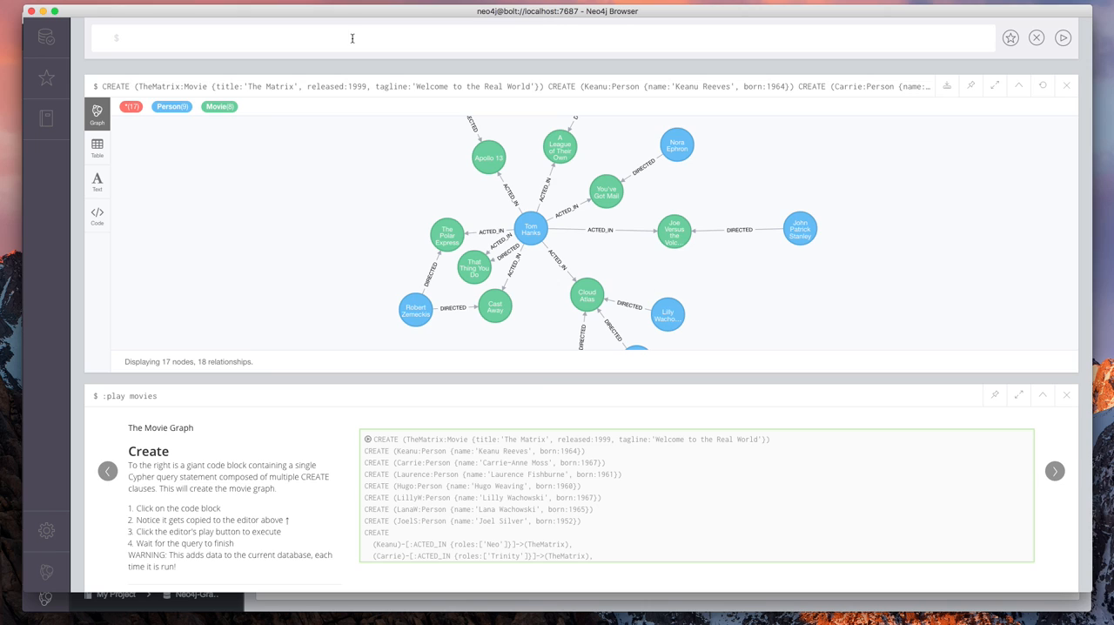
type("CALL _graph")
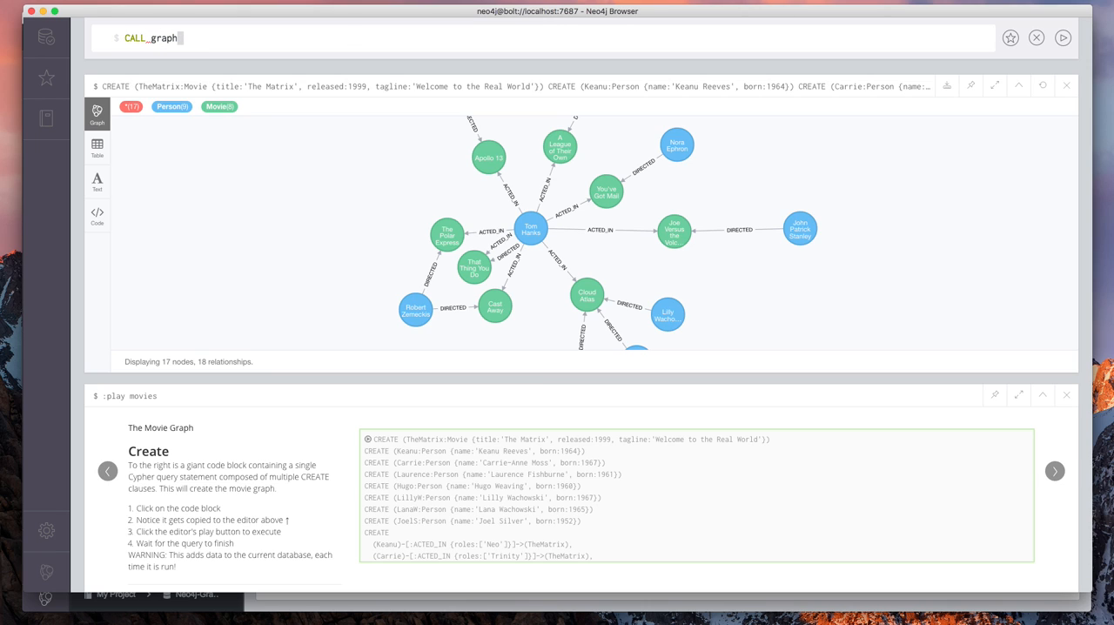
type("graphql.idl(nu)")
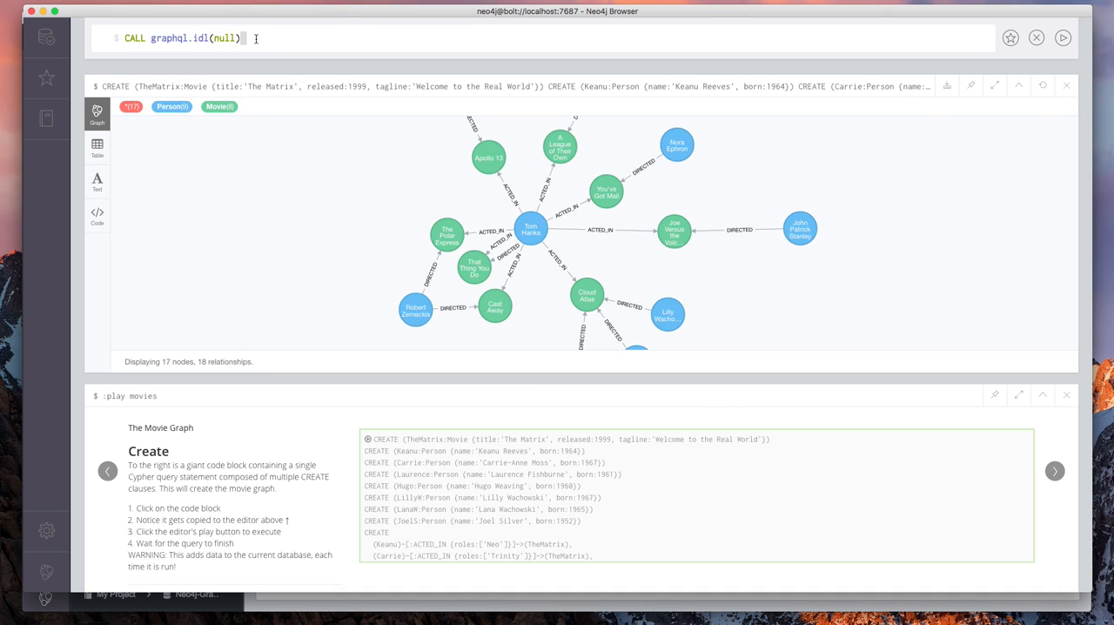
left_click(1062, 38)
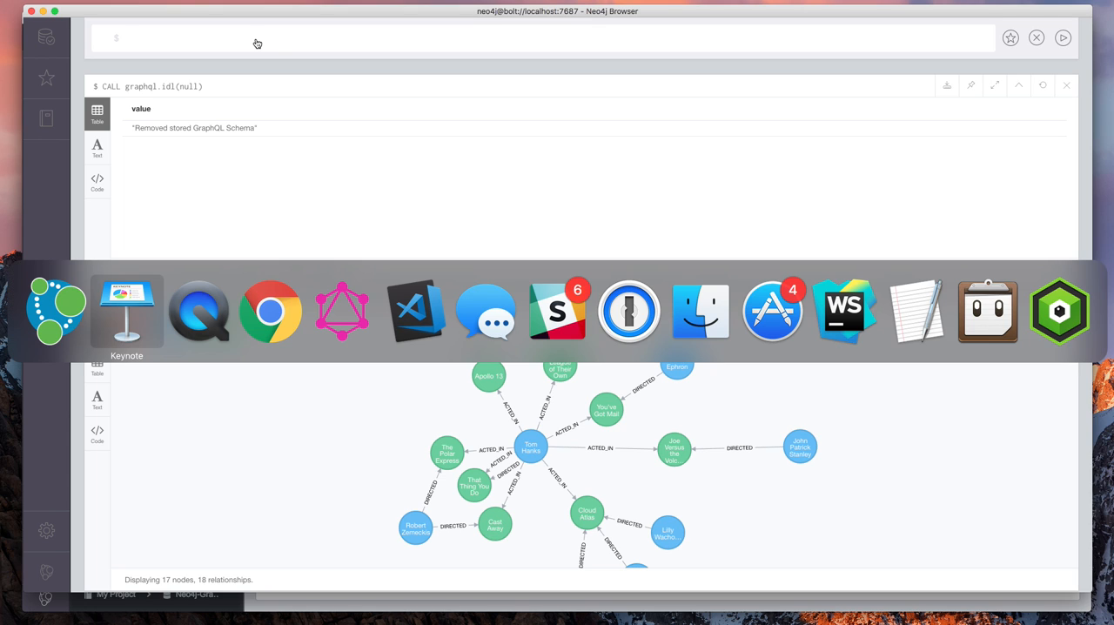
left_click(341, 310)
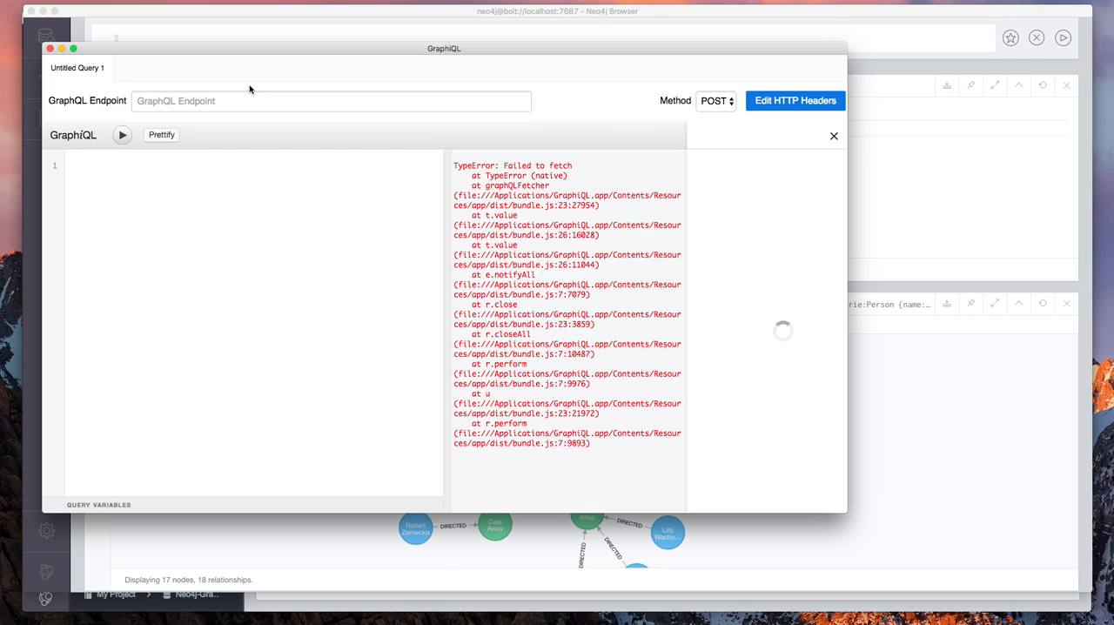
left_click(331, 101)
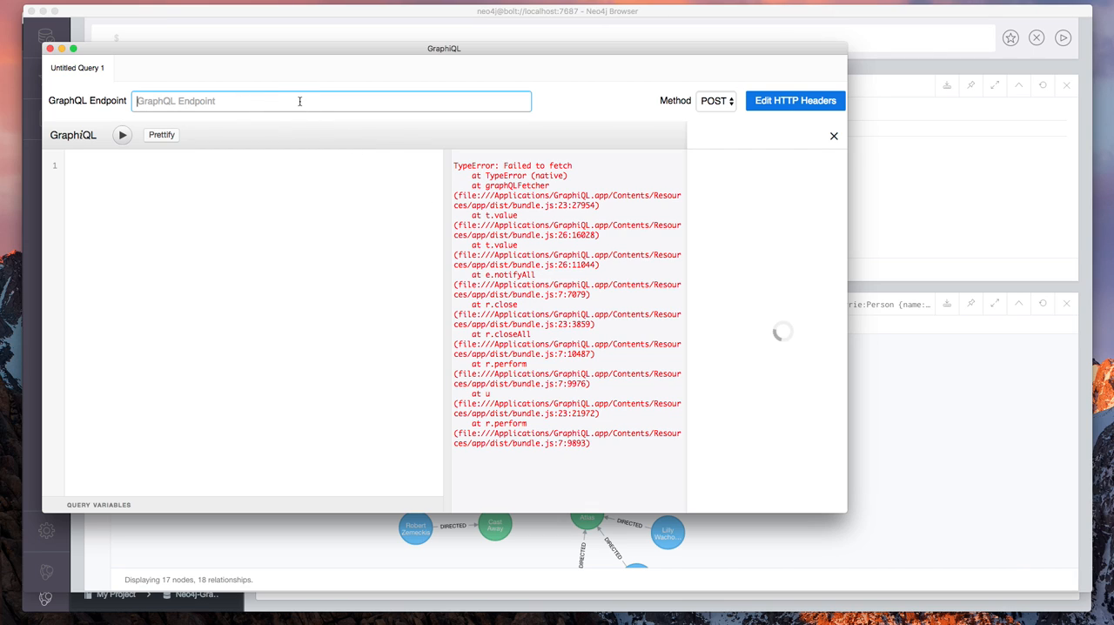
type("http://localhost:7474/graphql/")
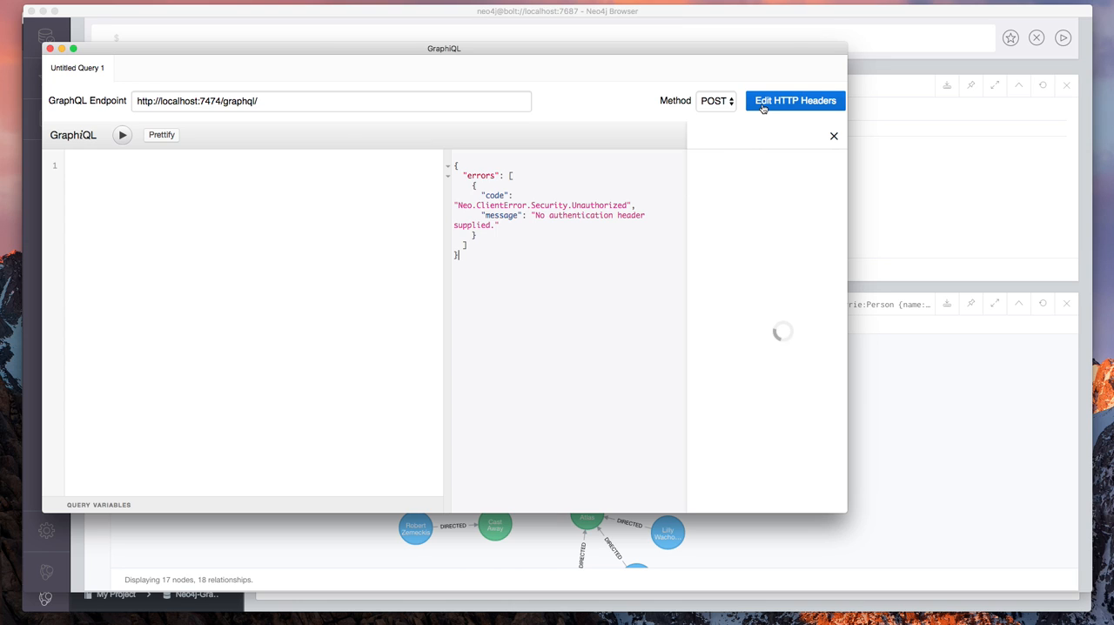
Add a request header row named Authorization
left_click(793, 101)
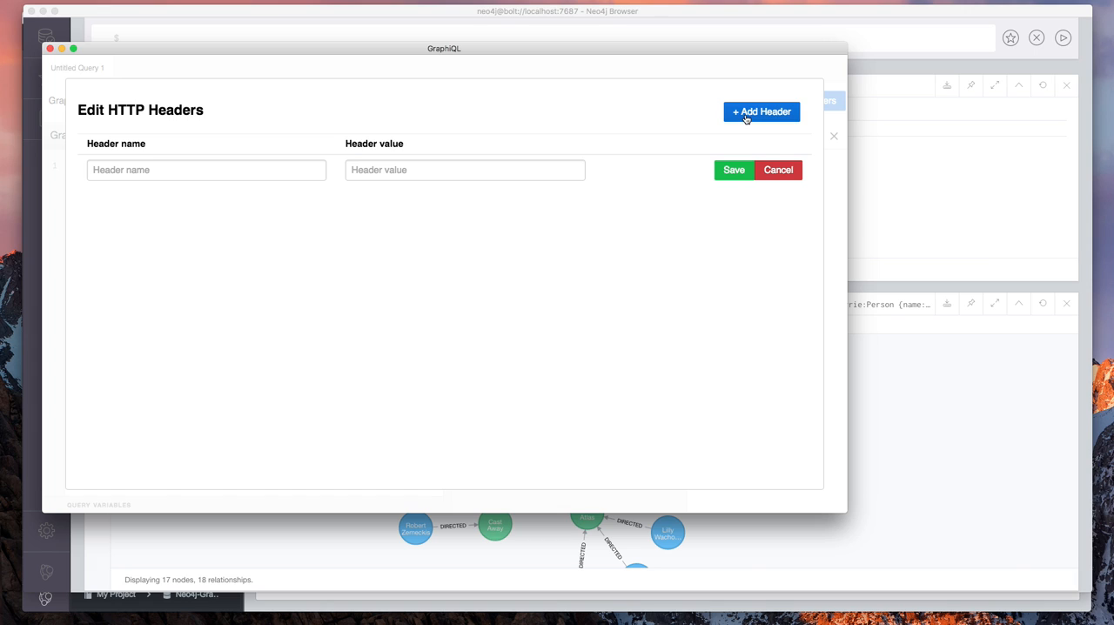
type("Auth")
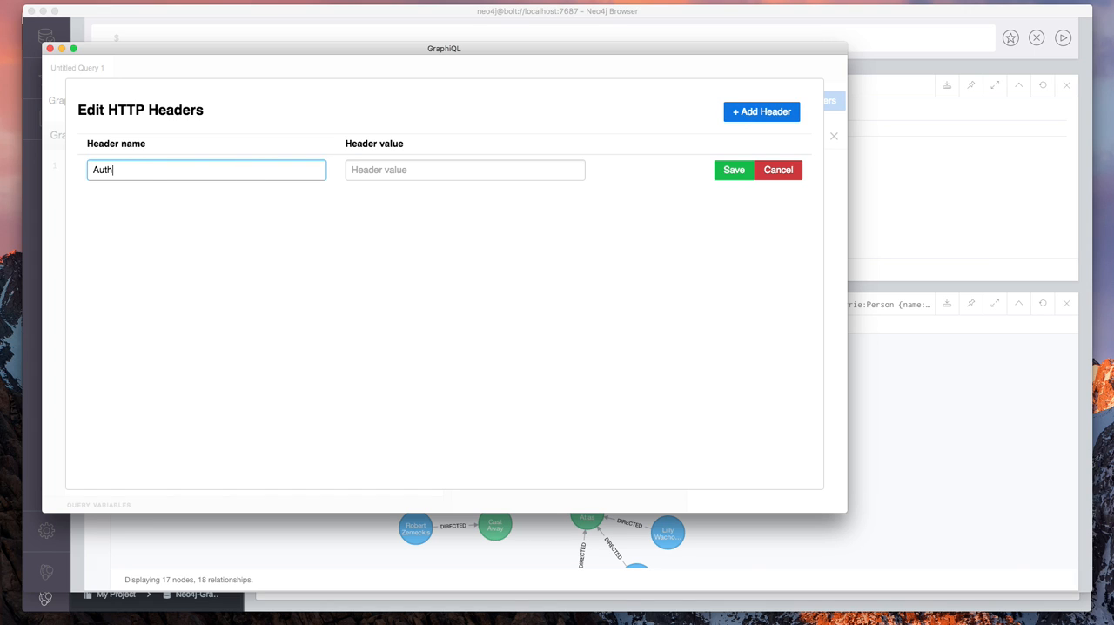
type("orization")
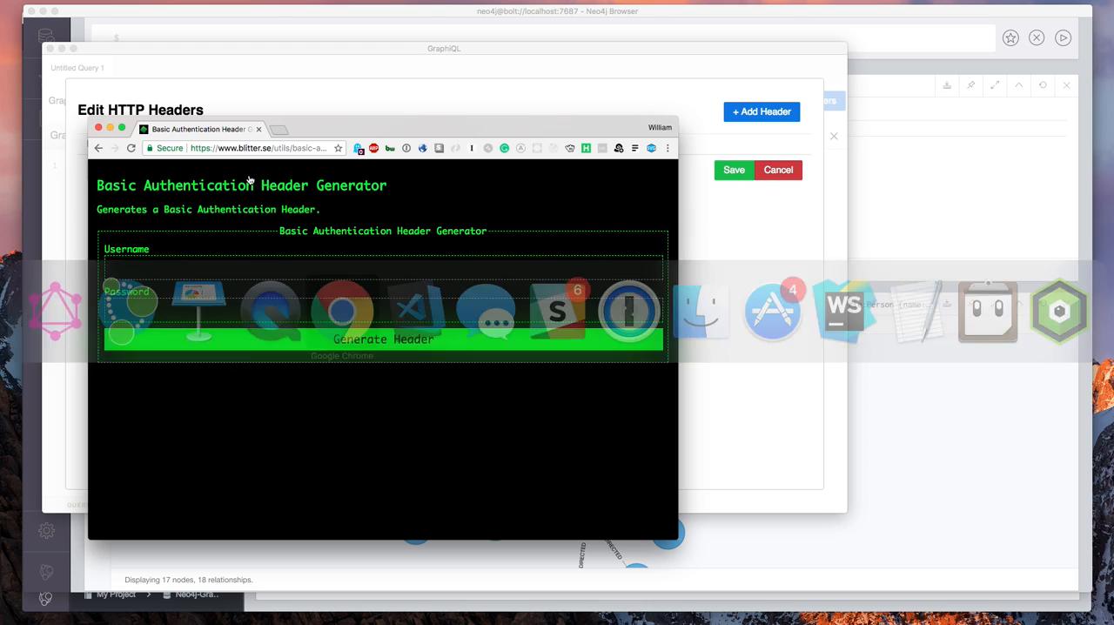
Generate a Basic header for user neo4j with its password and select the value to copy
left_click(383, 268)
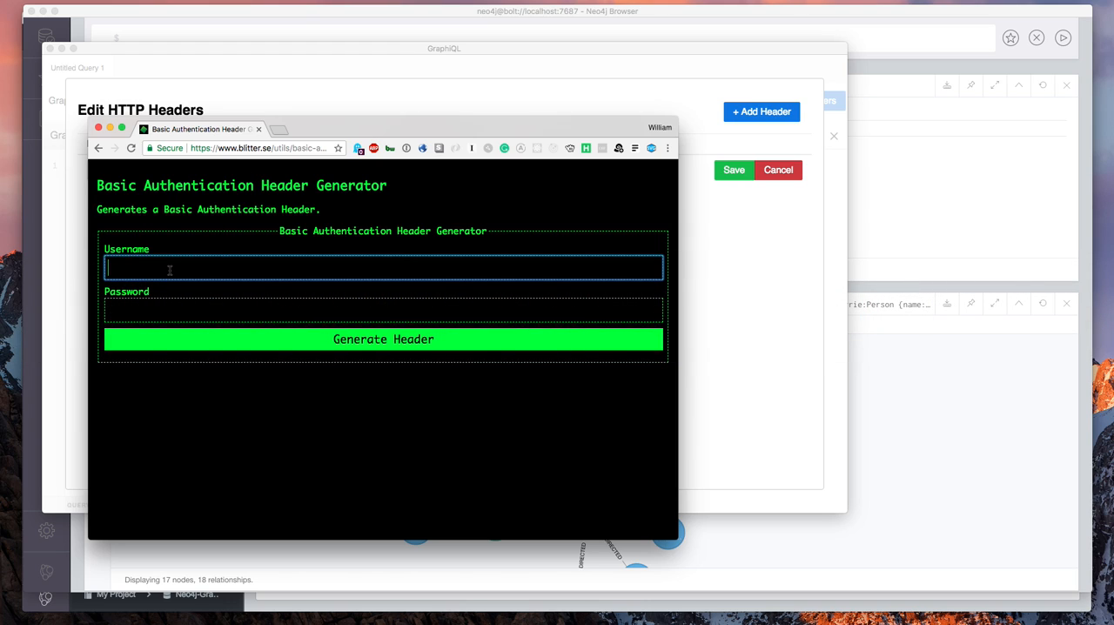
type("neo4j")
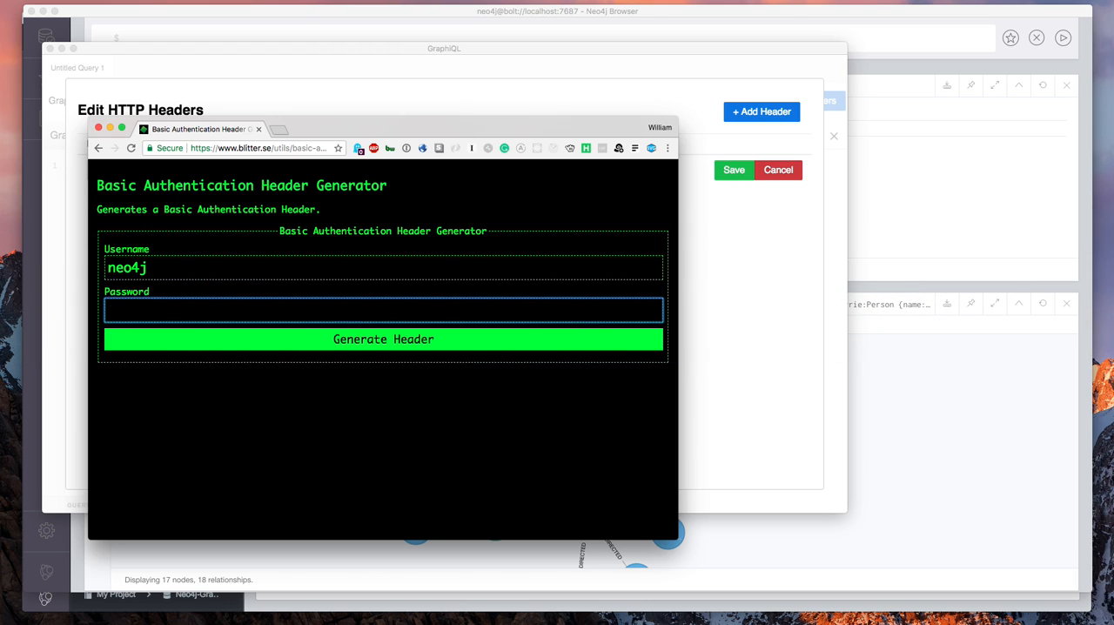
type("password")
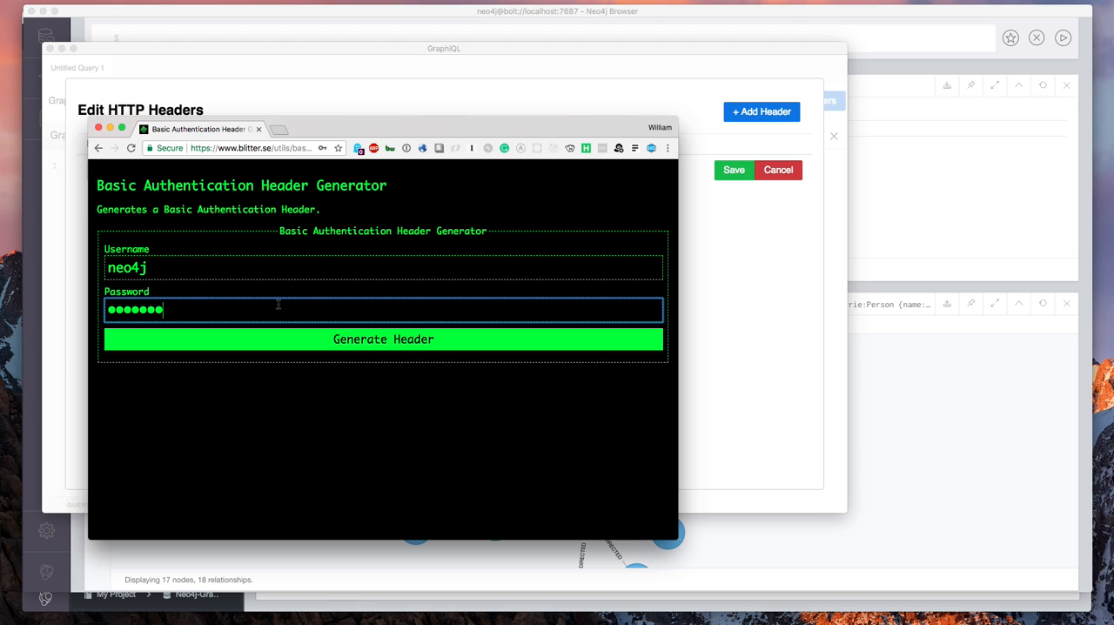
left_click(383, 338)
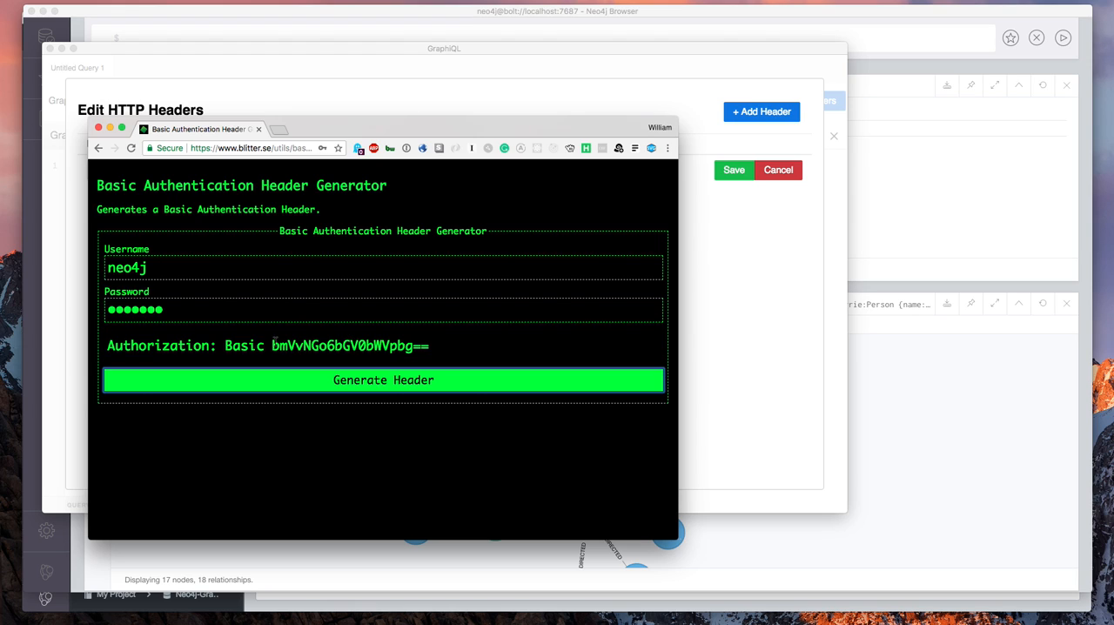
left_click_drag(224, 345, 428, 345)
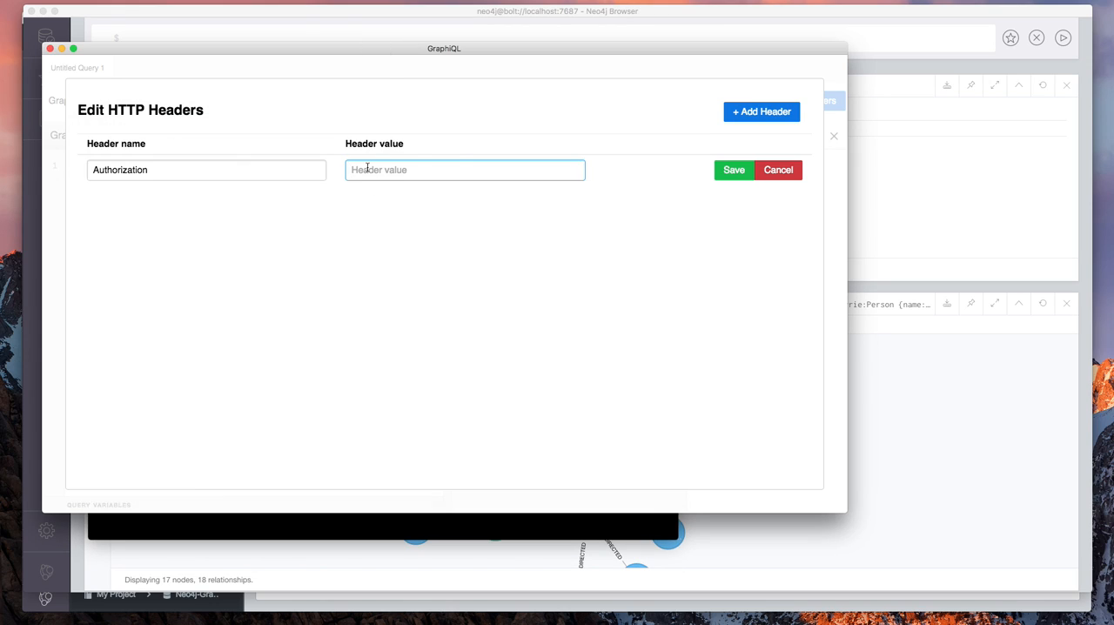
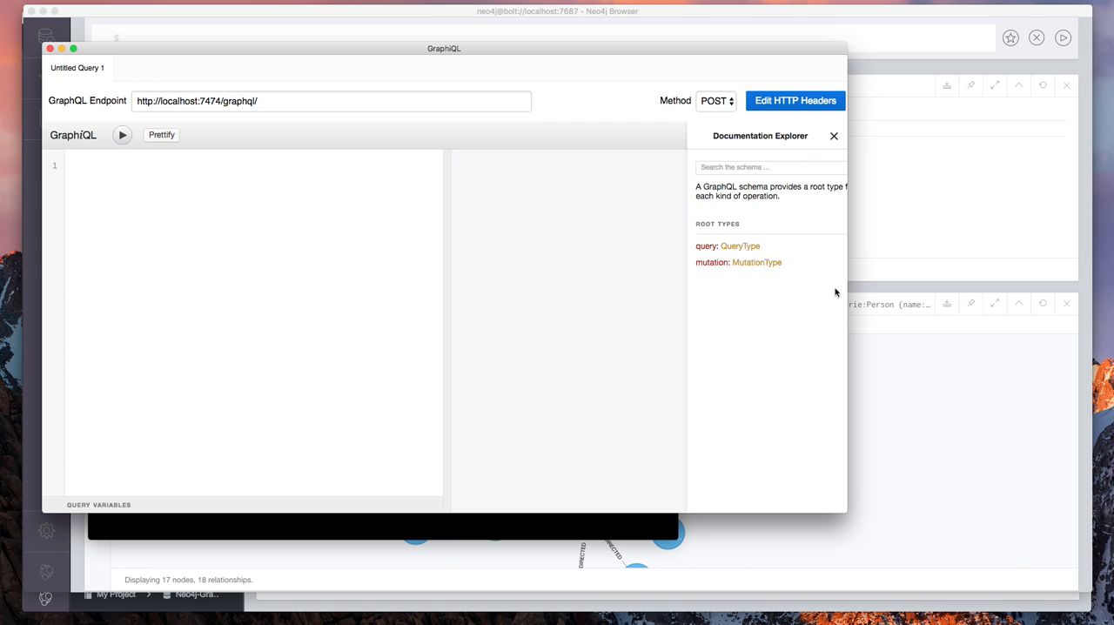
mouse_move(499, 278)
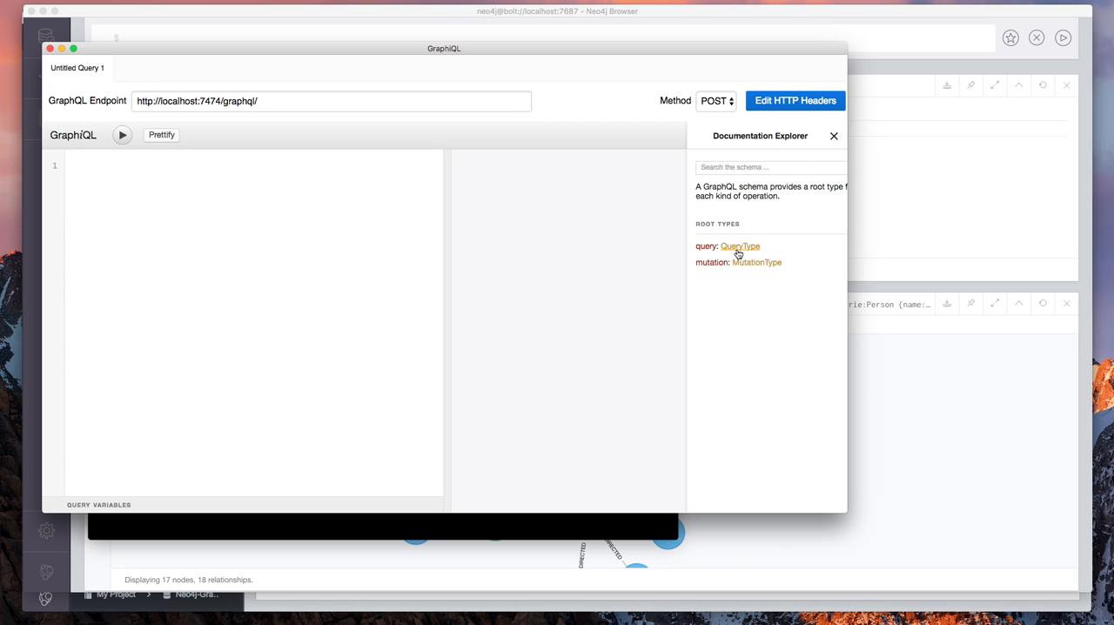
left_click(741, 245)
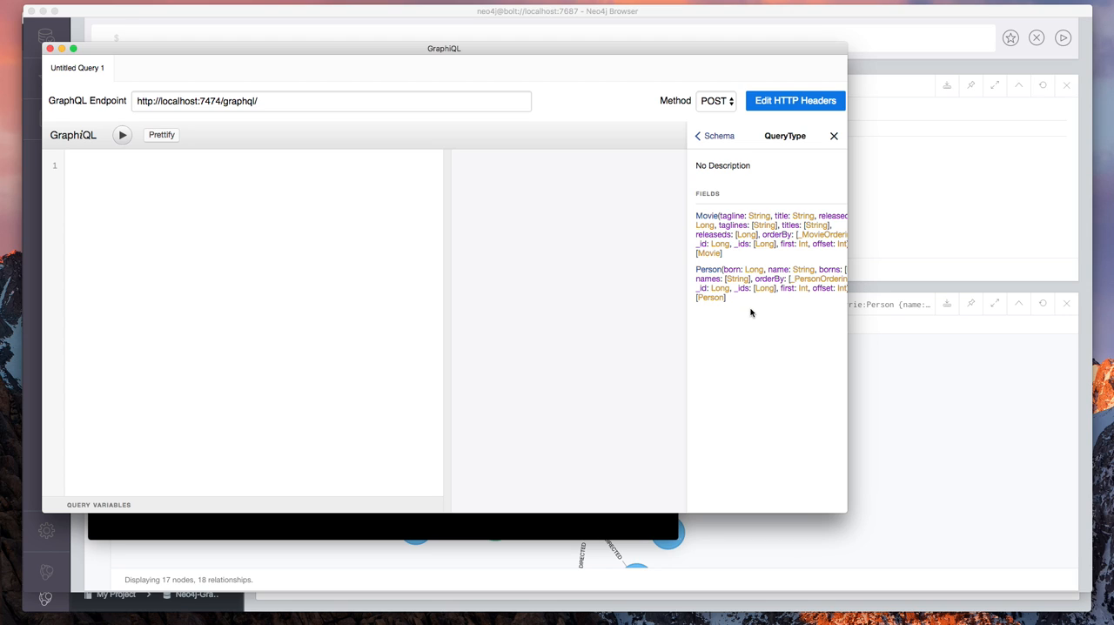
mouse_move(712, 226)
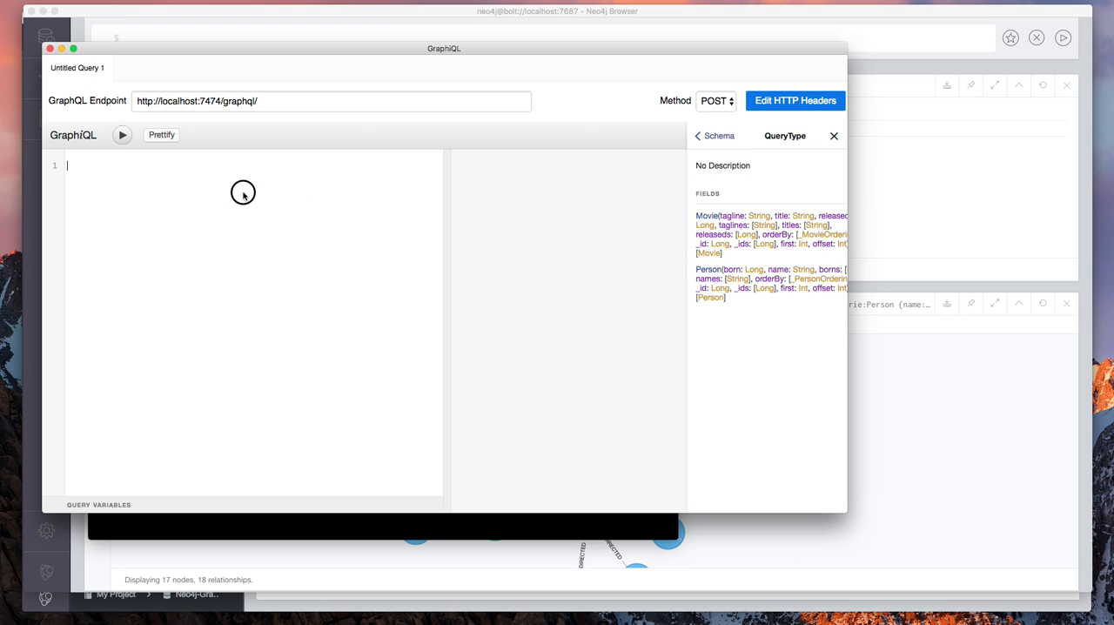
Query Movie(released:2000) for title and released and run it
type("{")
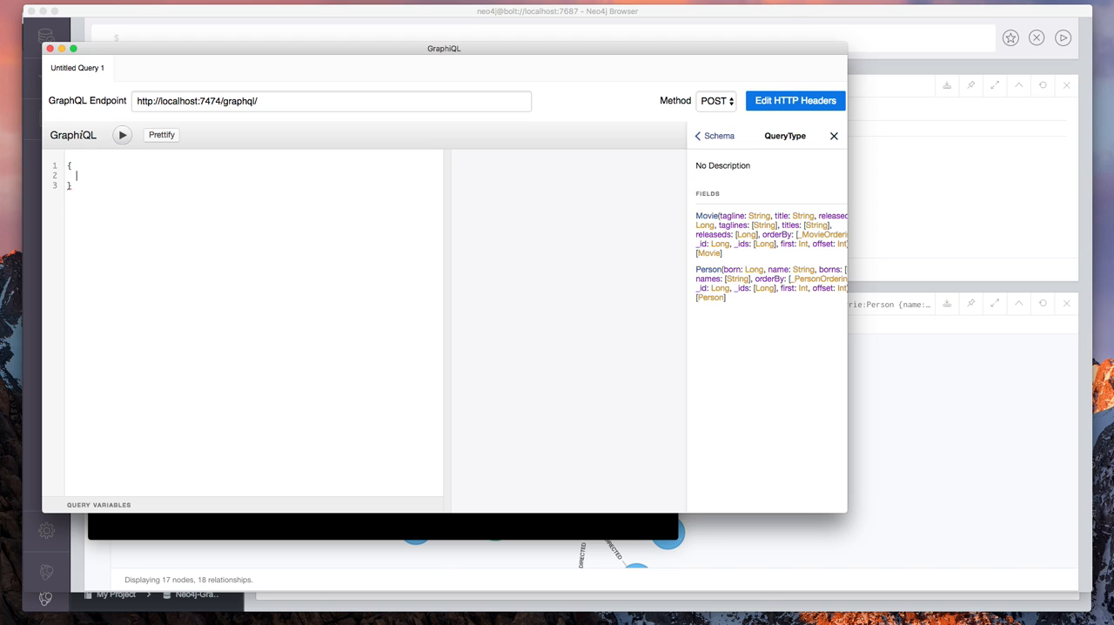
type("Mvo")
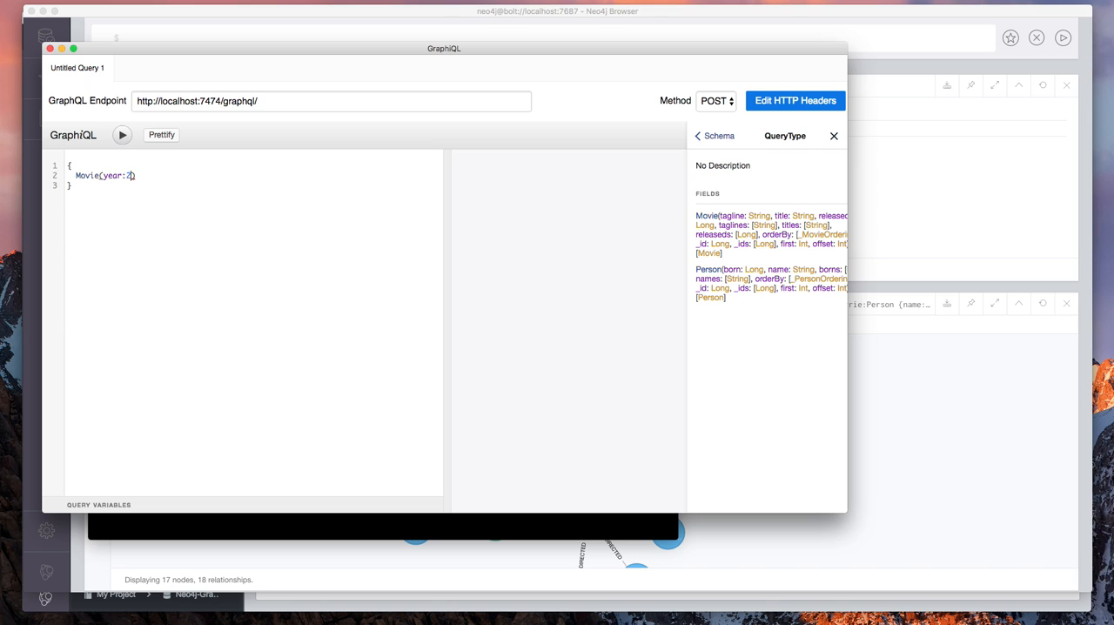
type("000")
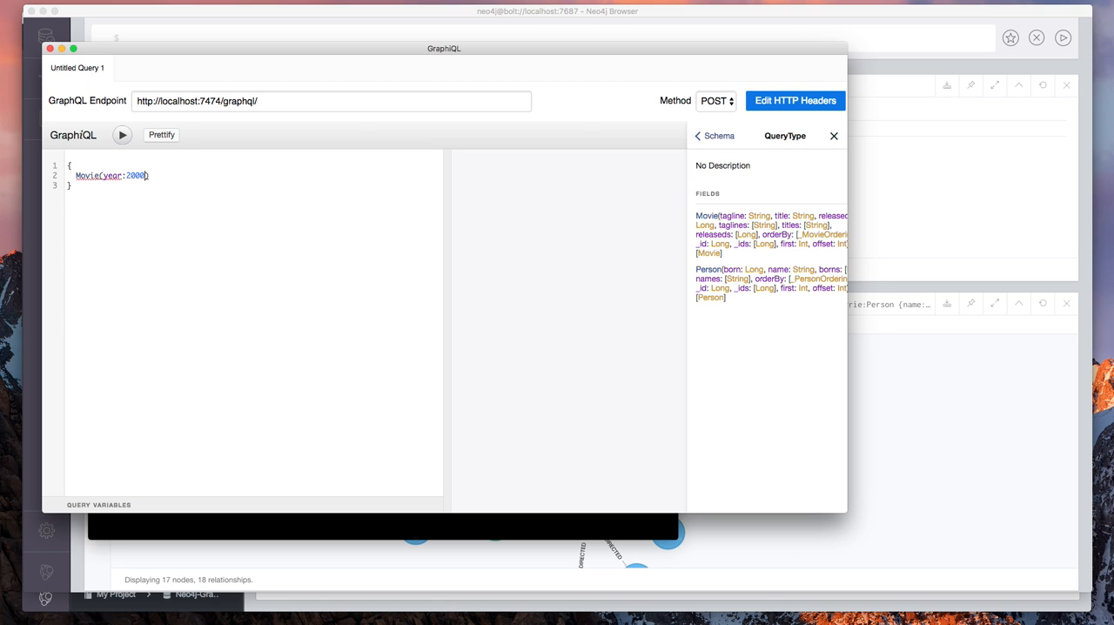
type("title")
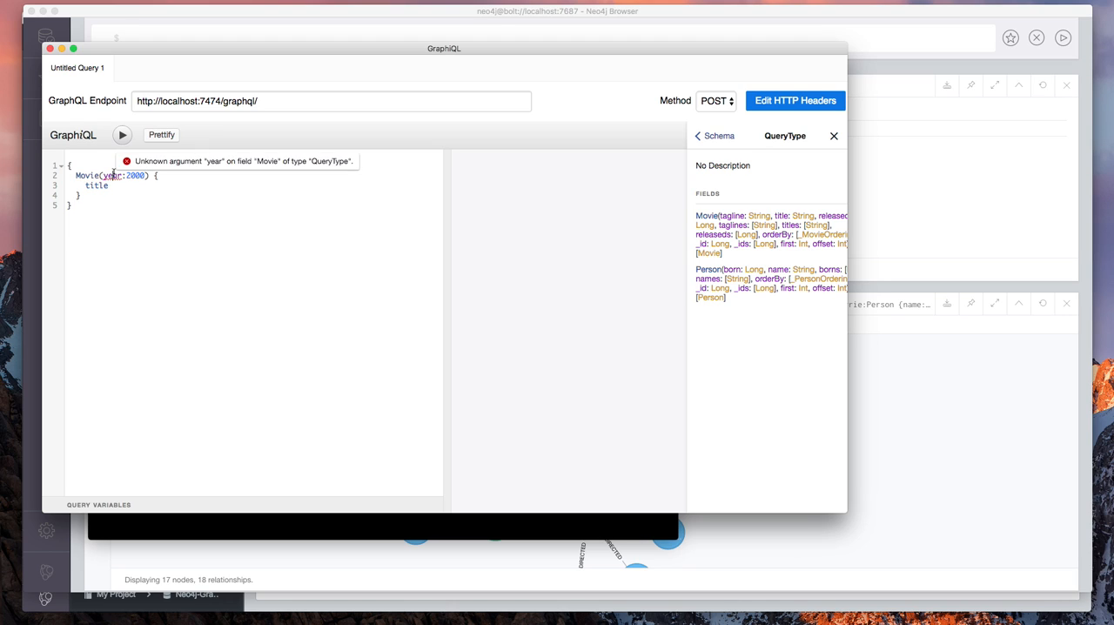
type("released")
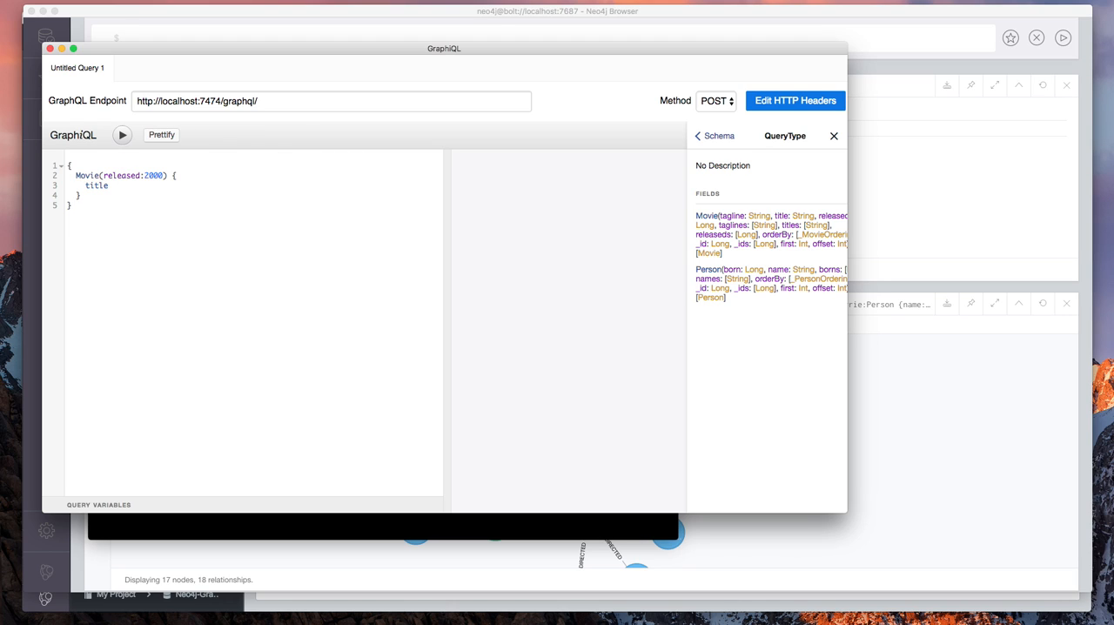
left_click(122, 136)
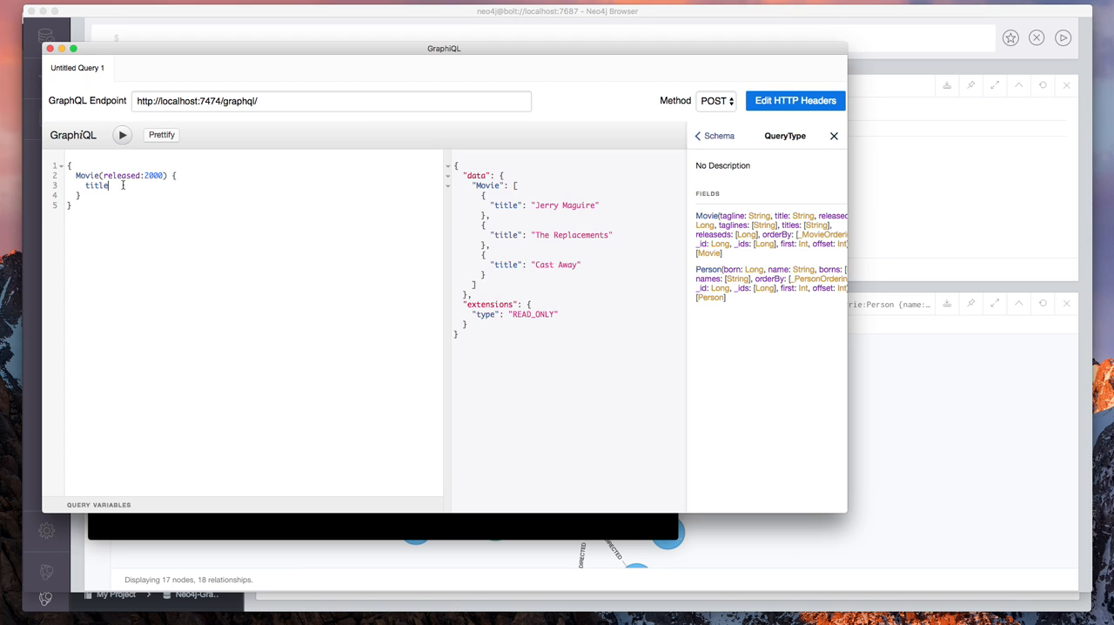
Extend the query with actedIn{name} and rerun to list each movie's actors
type("actedIn")
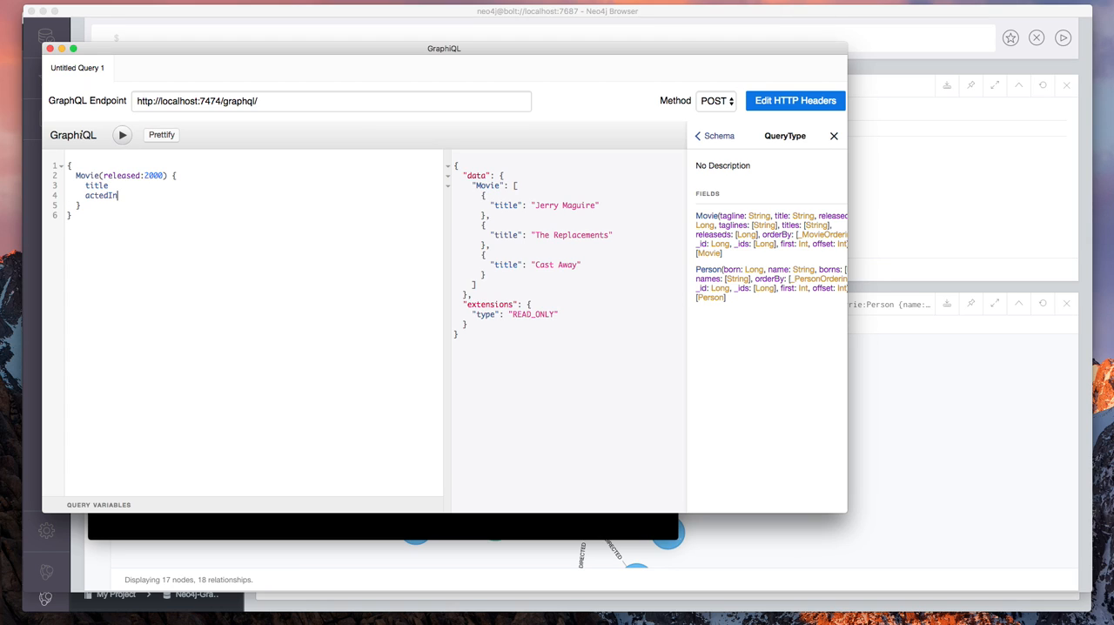
type("name")
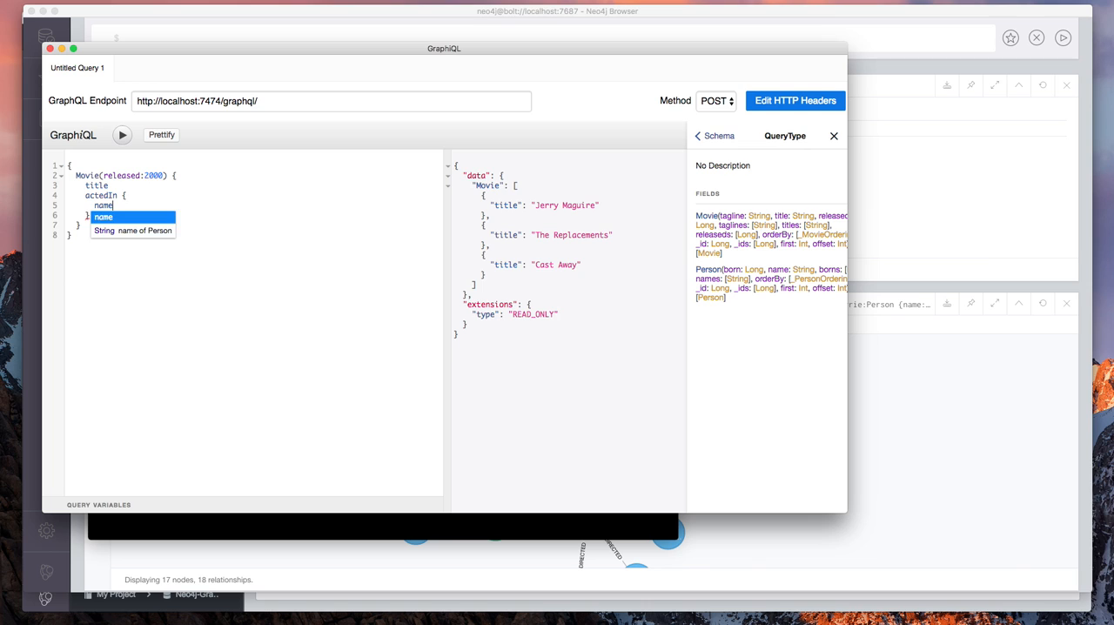
left_click(122, 136)
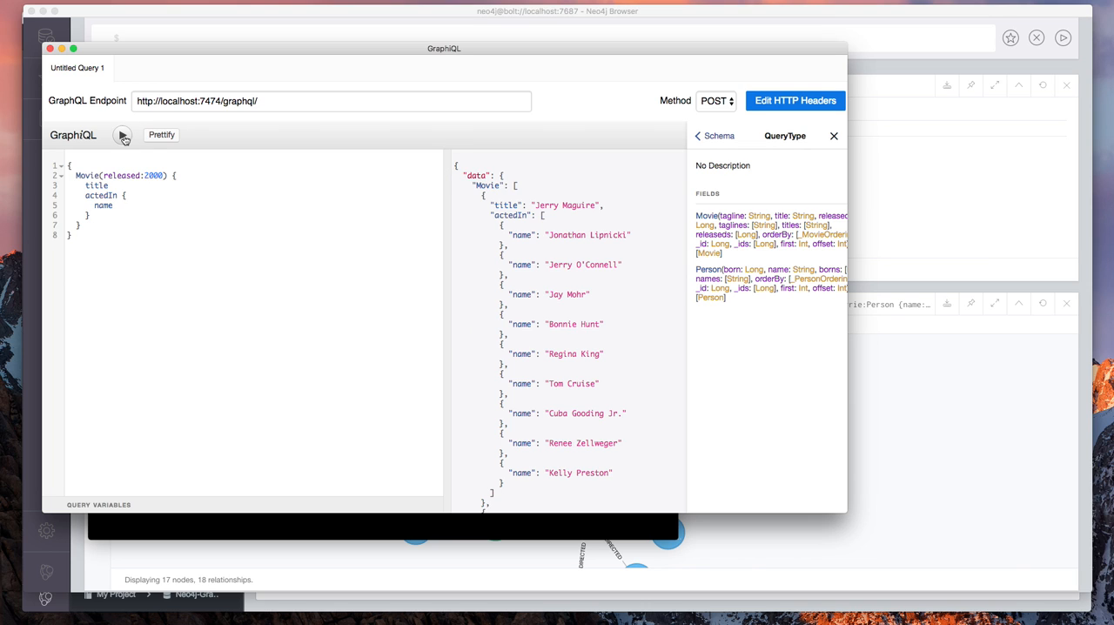
scroll("down", 3)
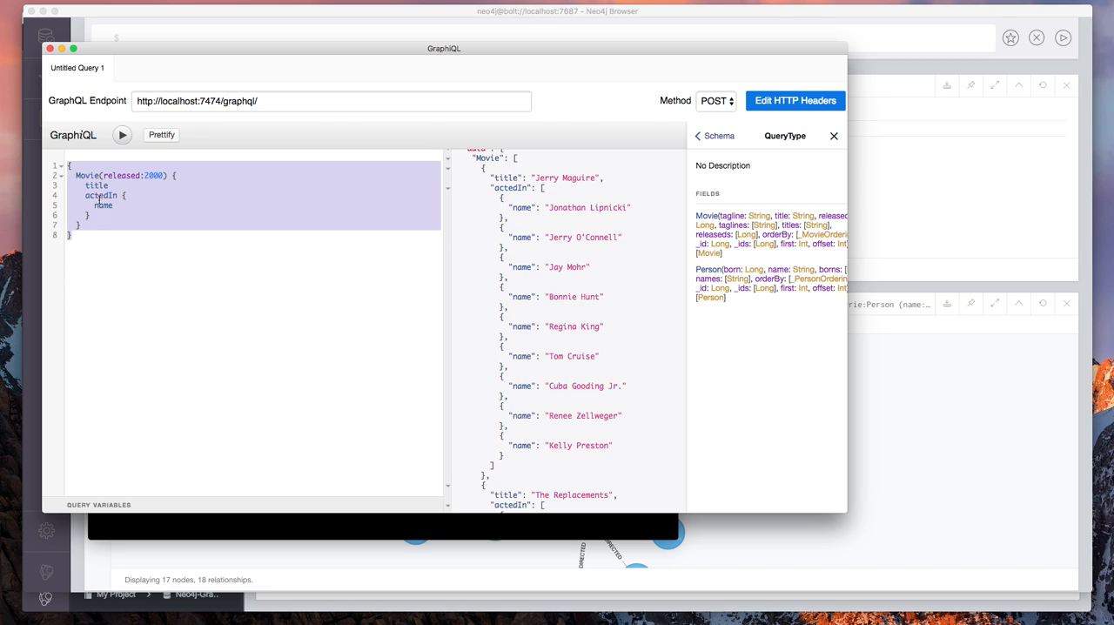
left_click(113, 248)
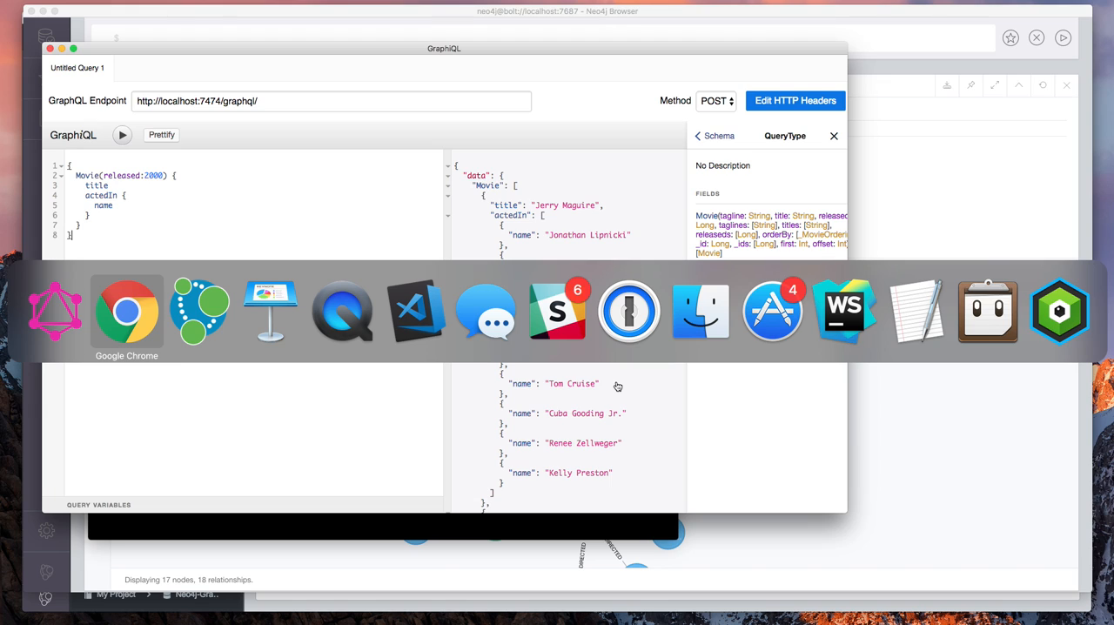
In Neo4j Browser run MATCH (n) DETACH DELETE n, removing 171 nodes and 253 relationships
left_click(48, 49)
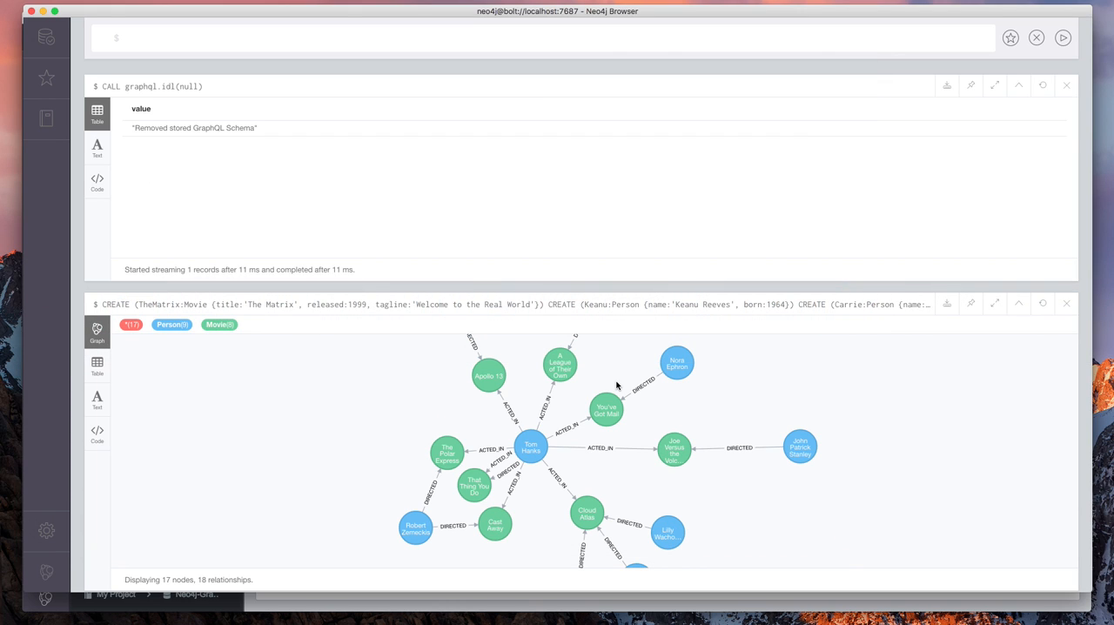
mouse_move(435, 104)
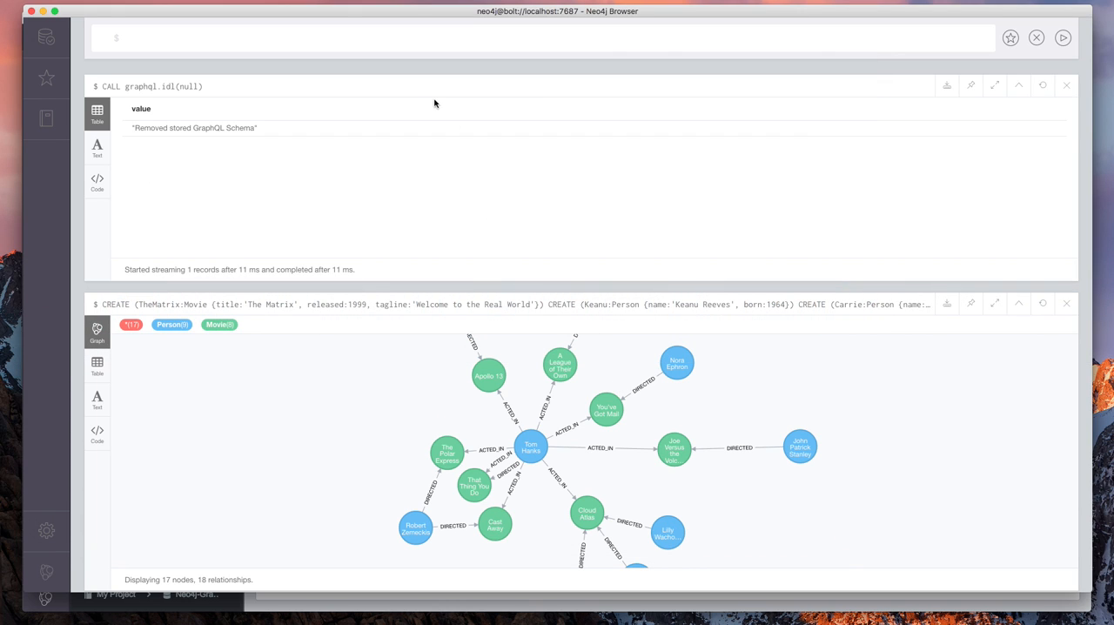
type("MATCH (a")
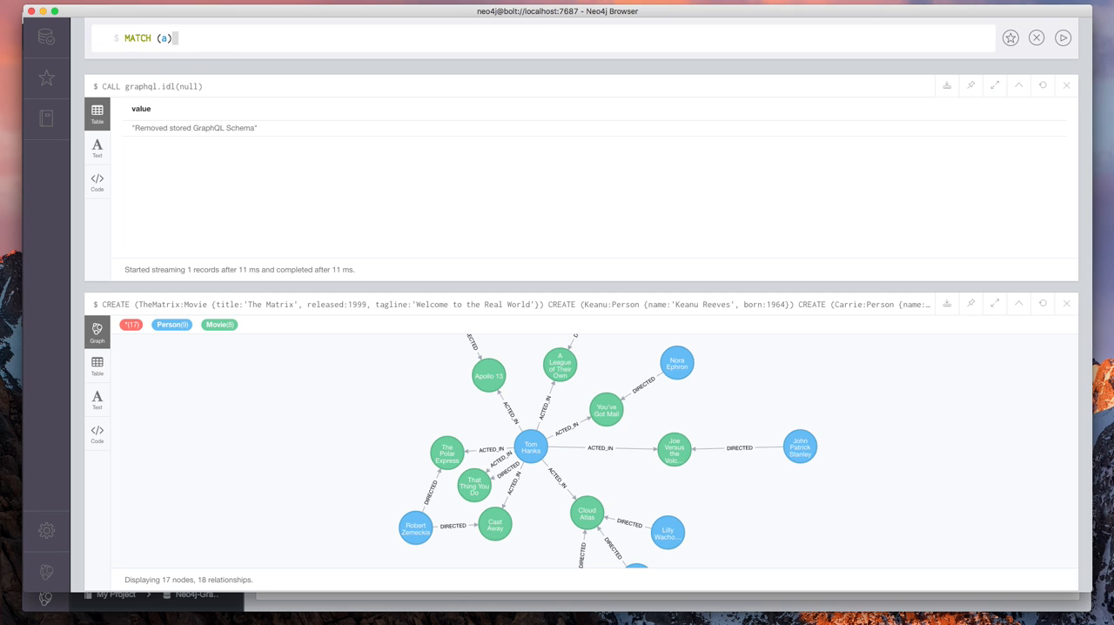
type("DETACH")
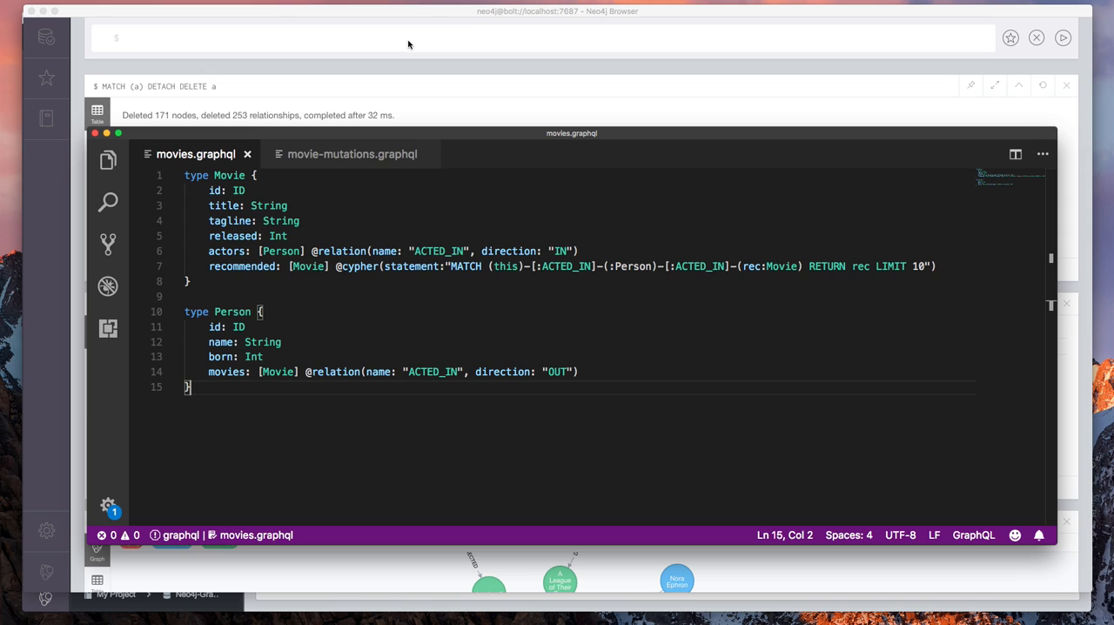
mouse_move(225, 170)
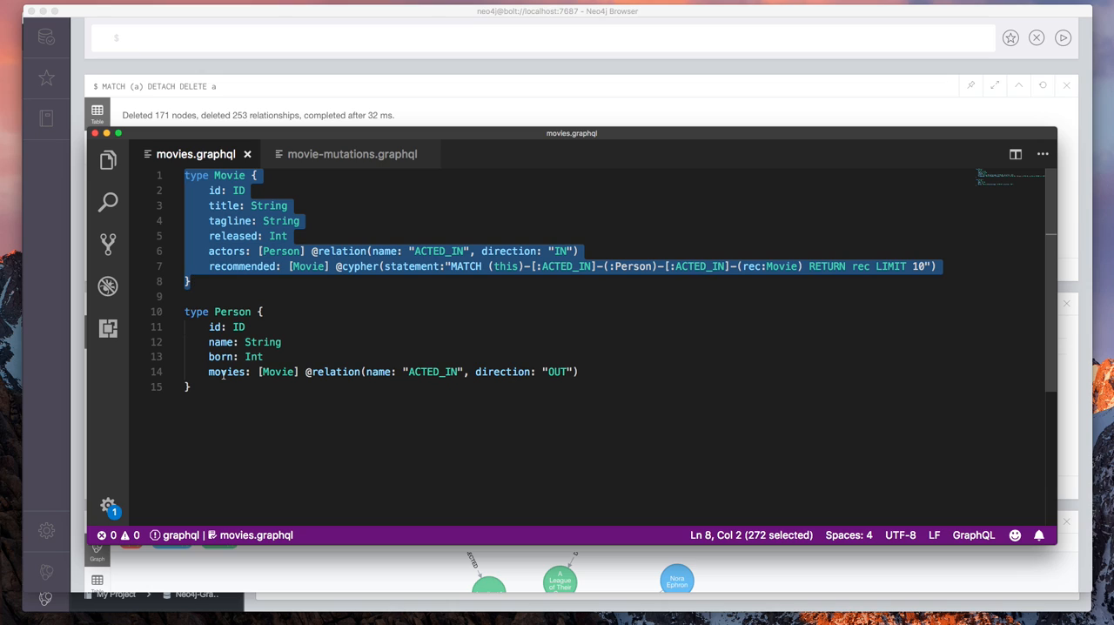
left_click(226, 387)
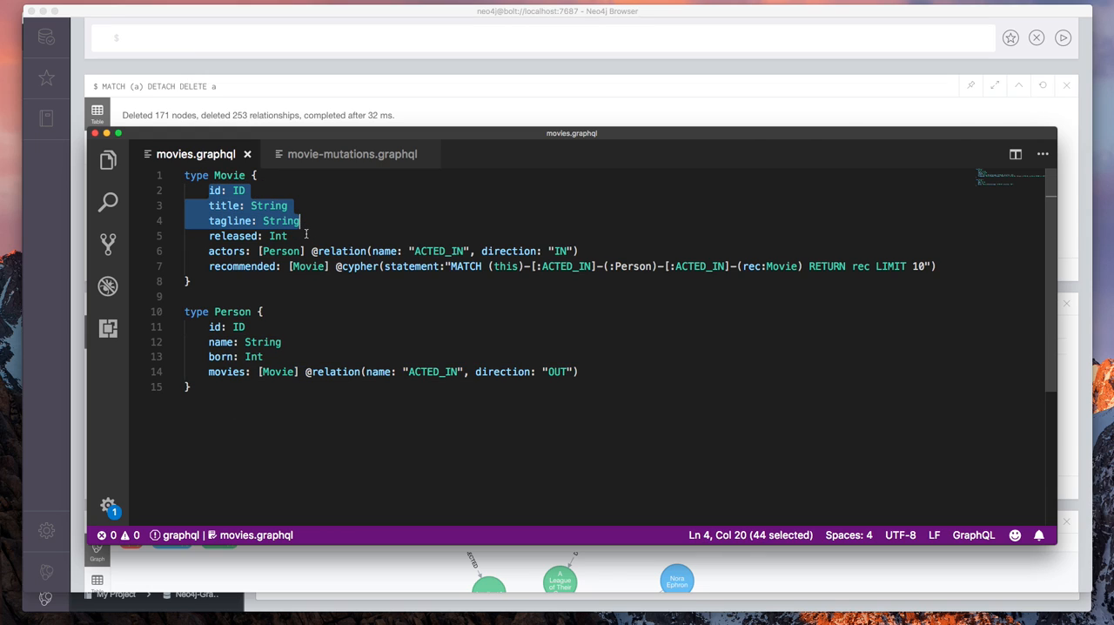
left_click(308, 237)
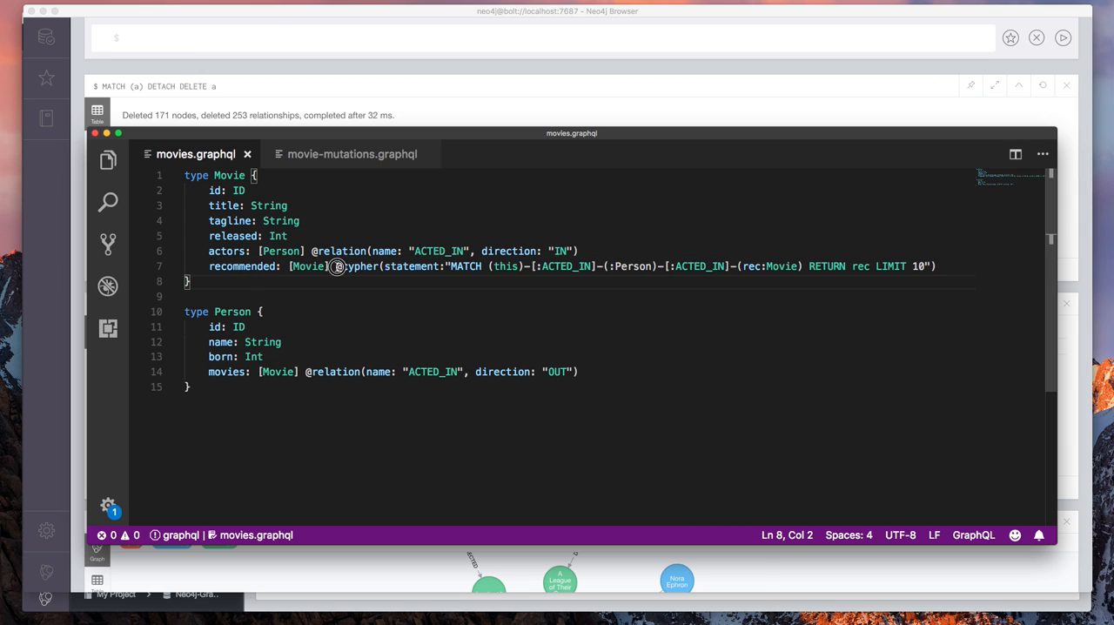
left_click_drag(334, 266, 484, 266)
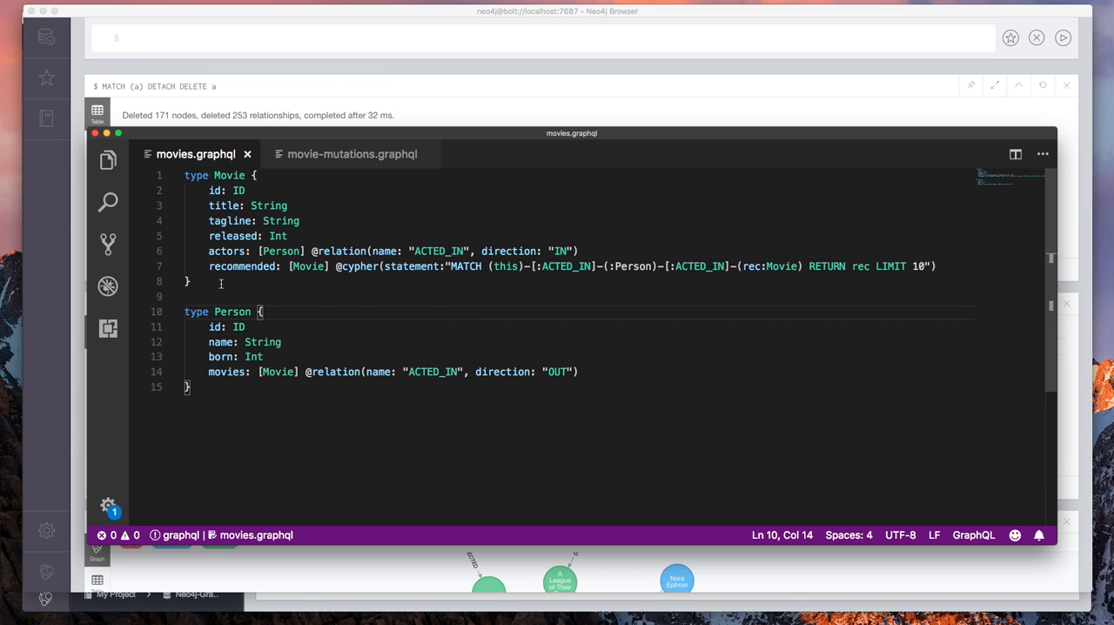
double_click(228, 266)
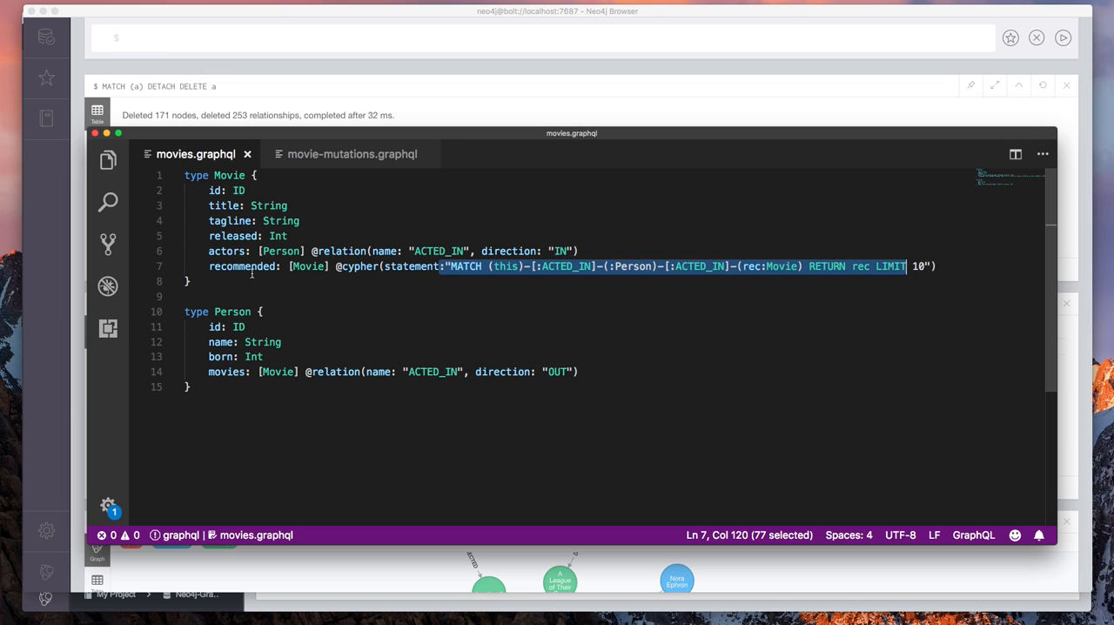
double_click(242, 267)
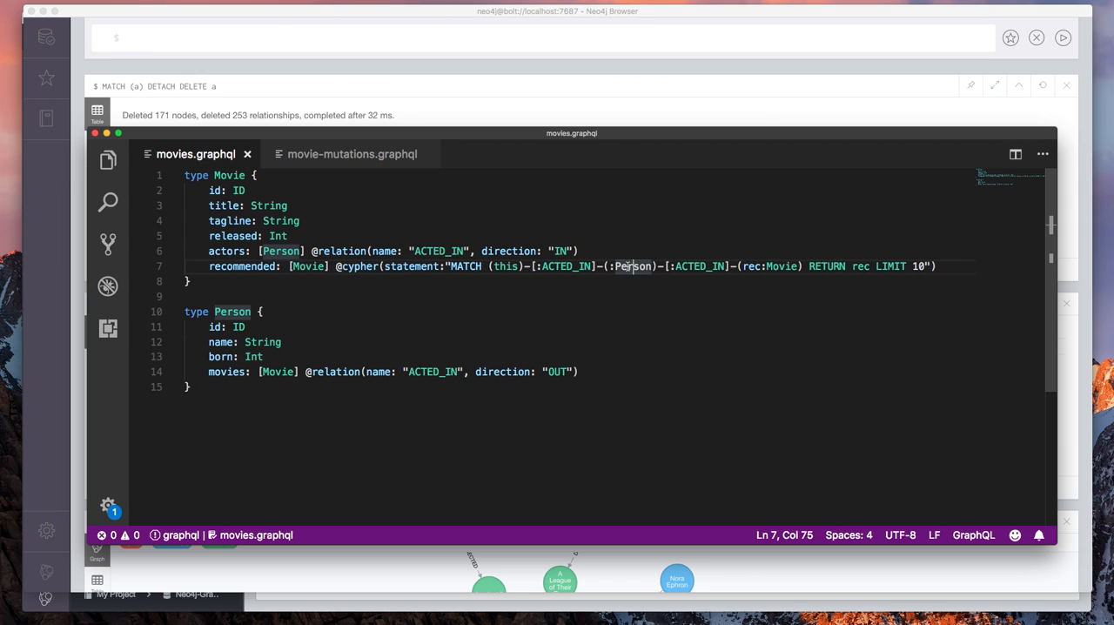
mouse_move(745, 279)
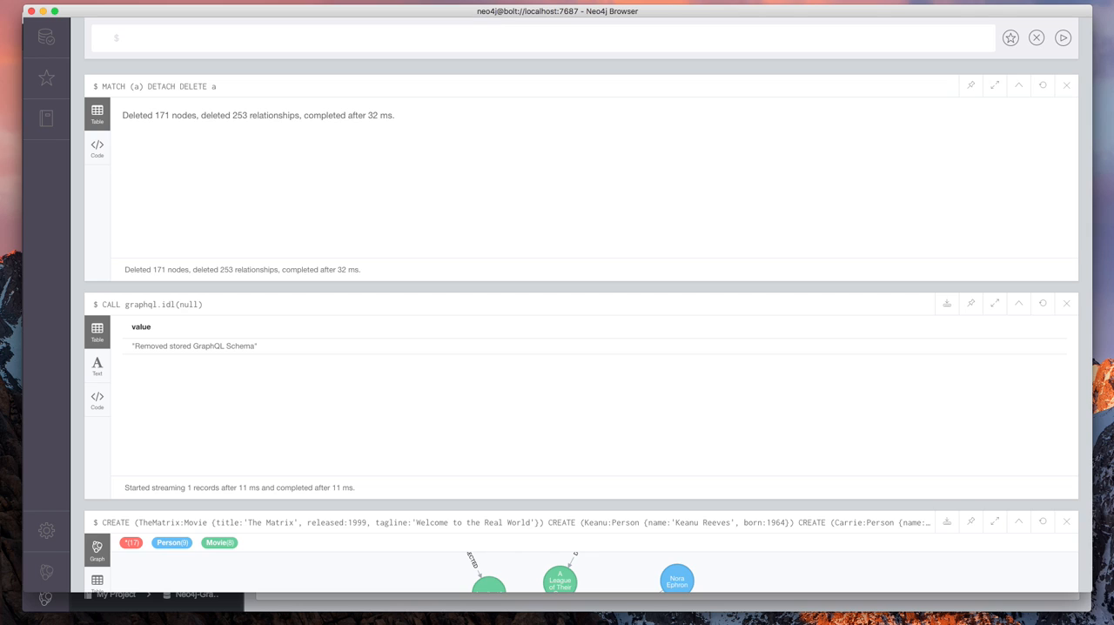
Run call graphql.idl with the pasted movies schema, storing Movie and Person type metadata
type("call graphql.")
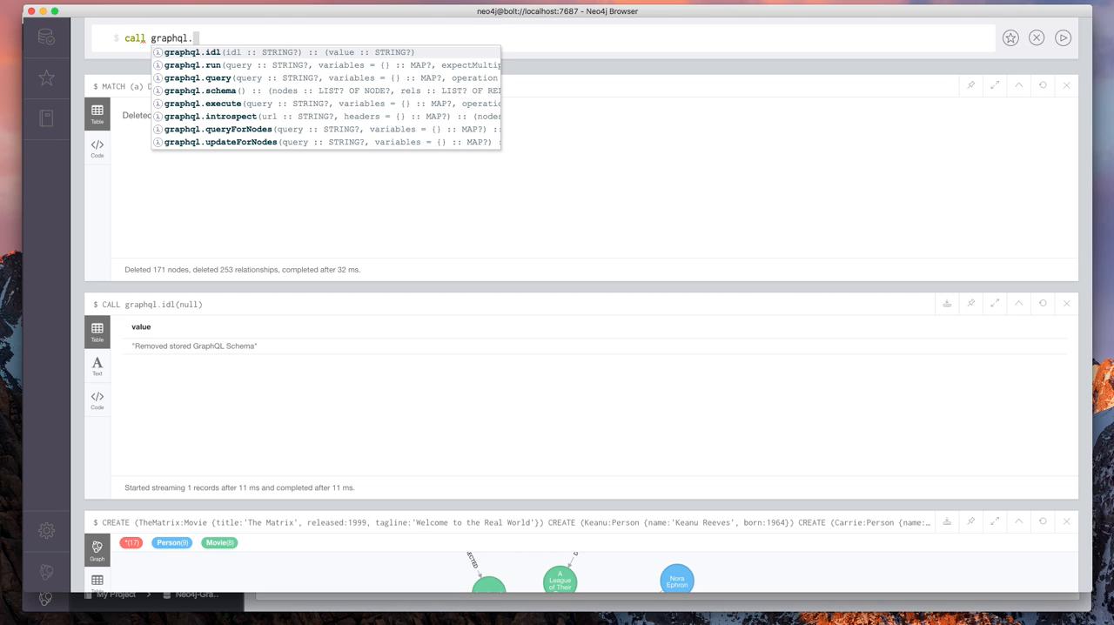
type("idl()")
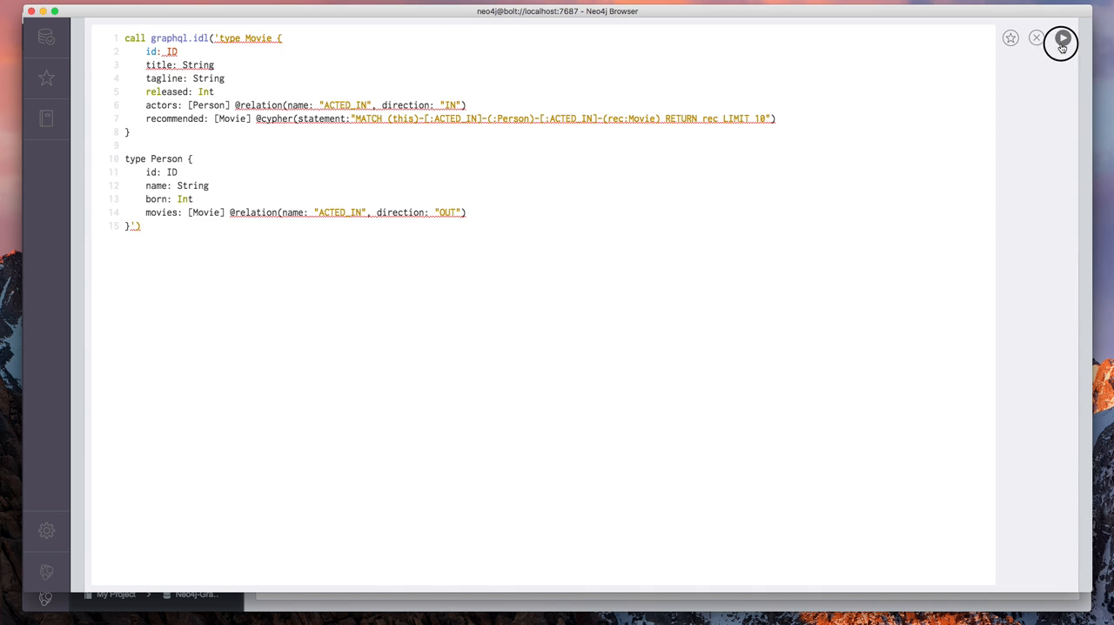
left_click(1062, 38)
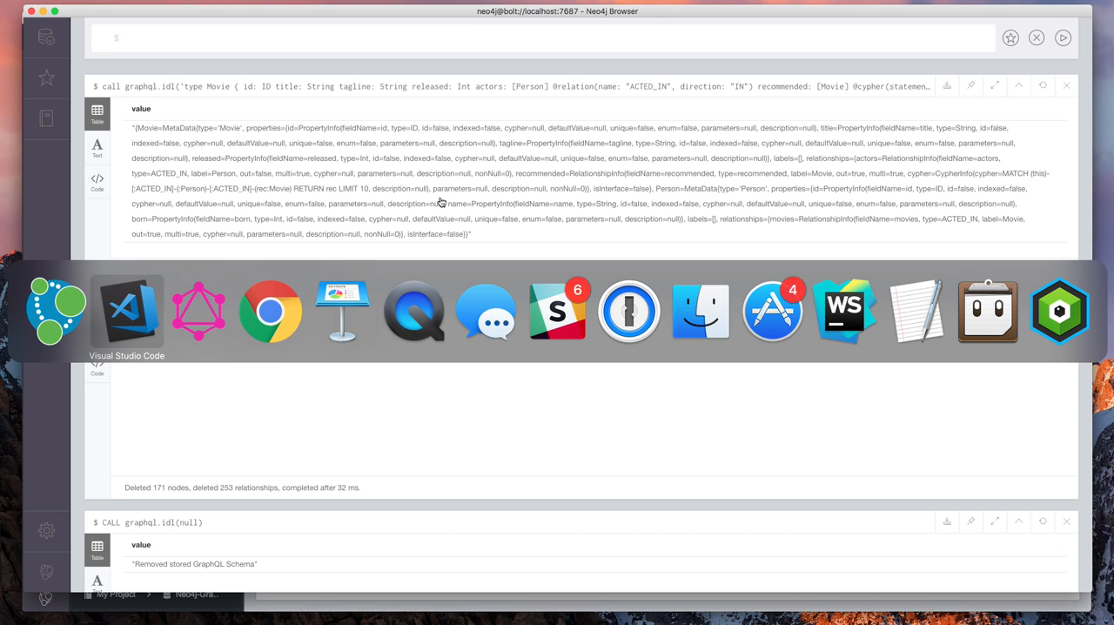
Select all of movie-mutations.graphql in Visual Studio Code and copy it
left_click(126, 309)
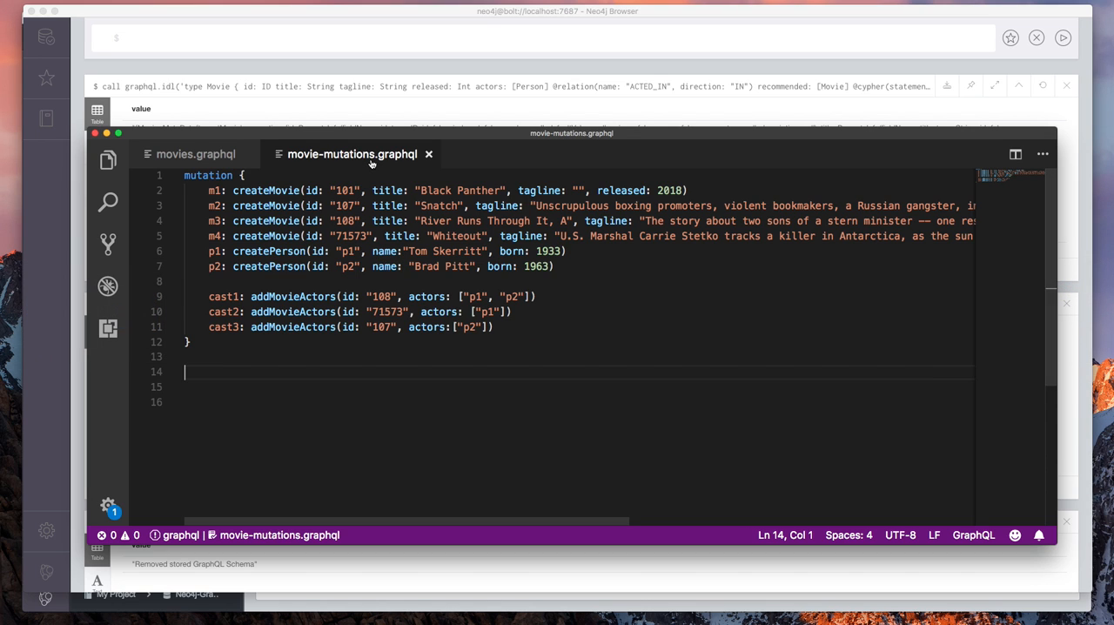
mouse_move(350, 348)
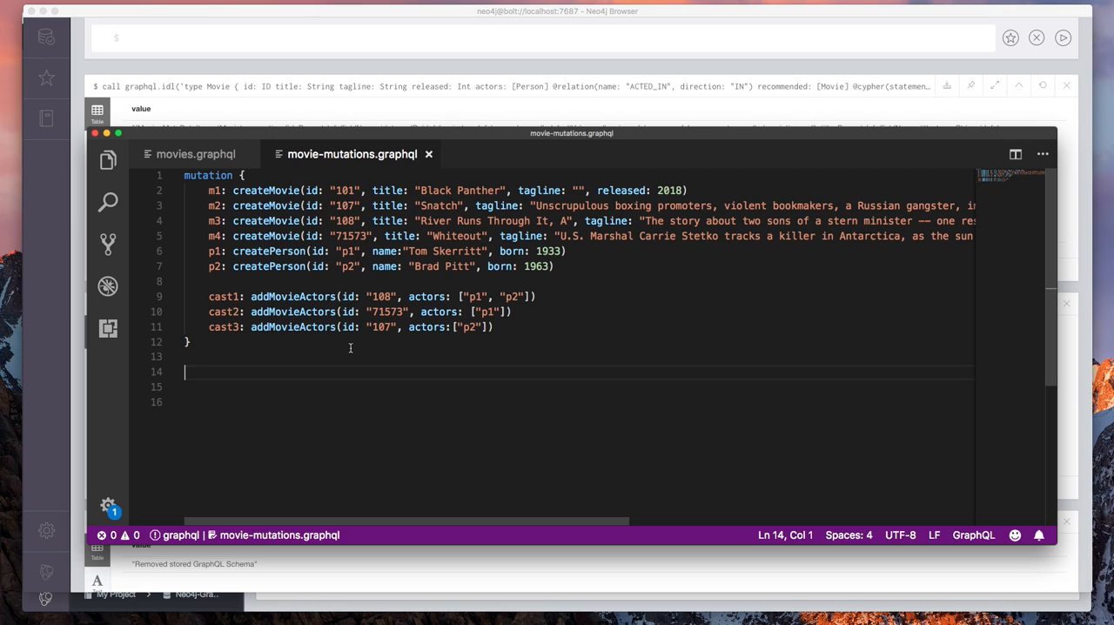
mouse_move(315, 341)
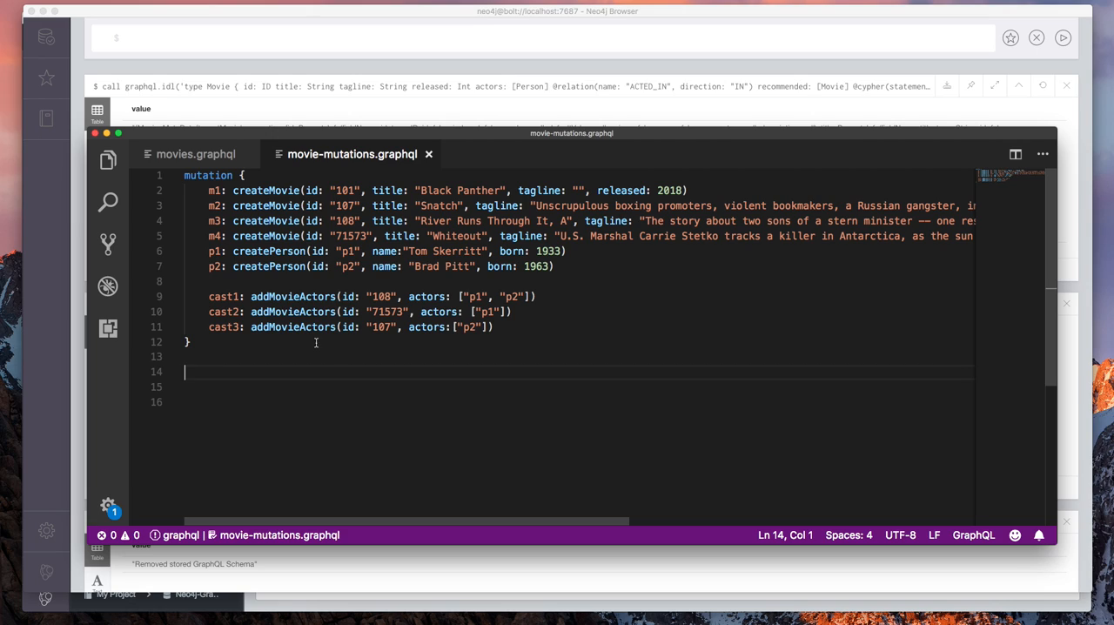
key("cmd+a")
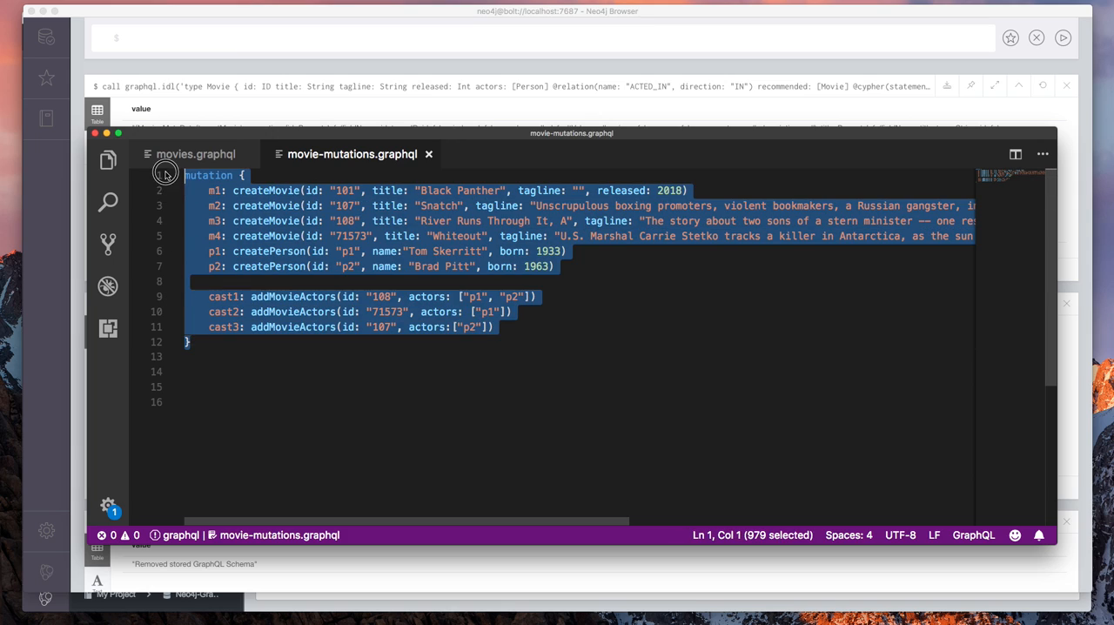
right_click(208, 192)
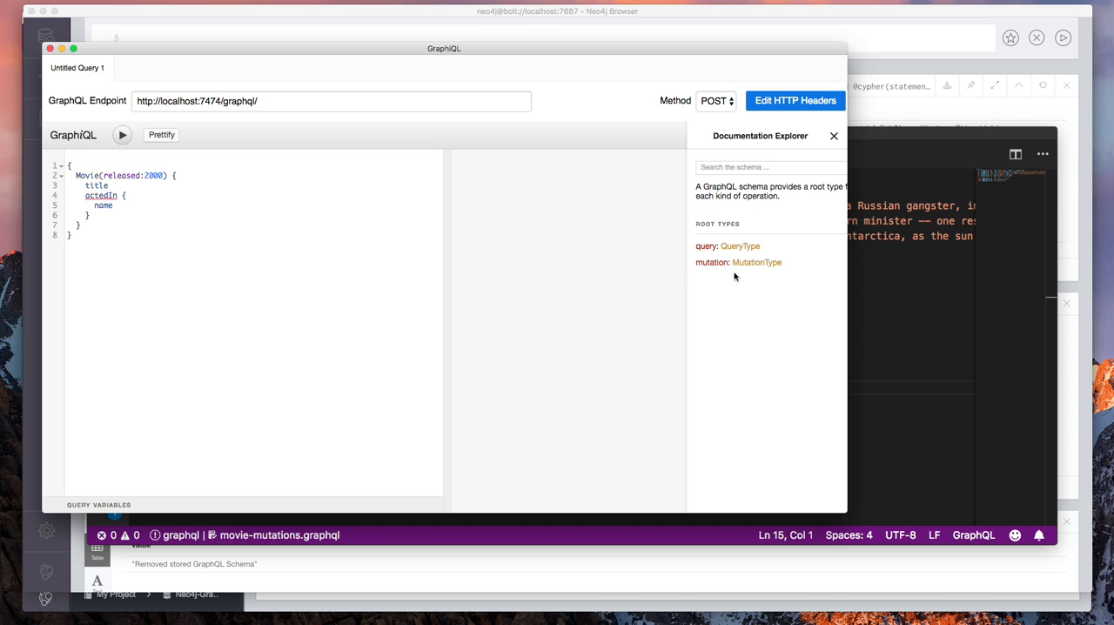
Paste the movie/person/actor mutation into GraphiQL and execute it, creating m1–m4, p1, p2 and cast1–cast3
left_click(755, 261)
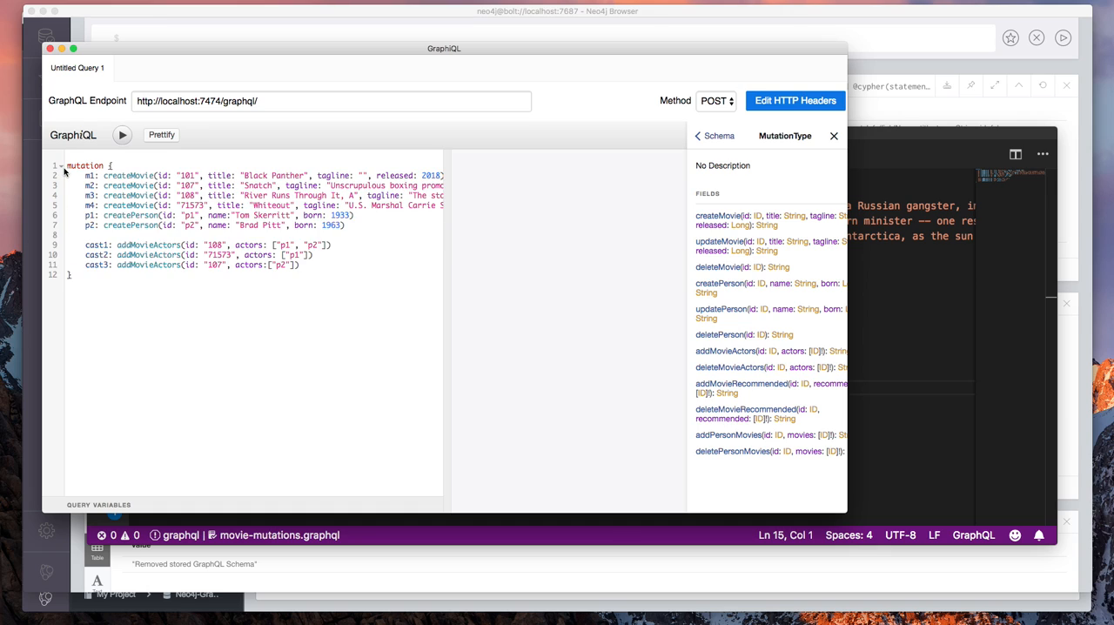
left_click(122, 136)
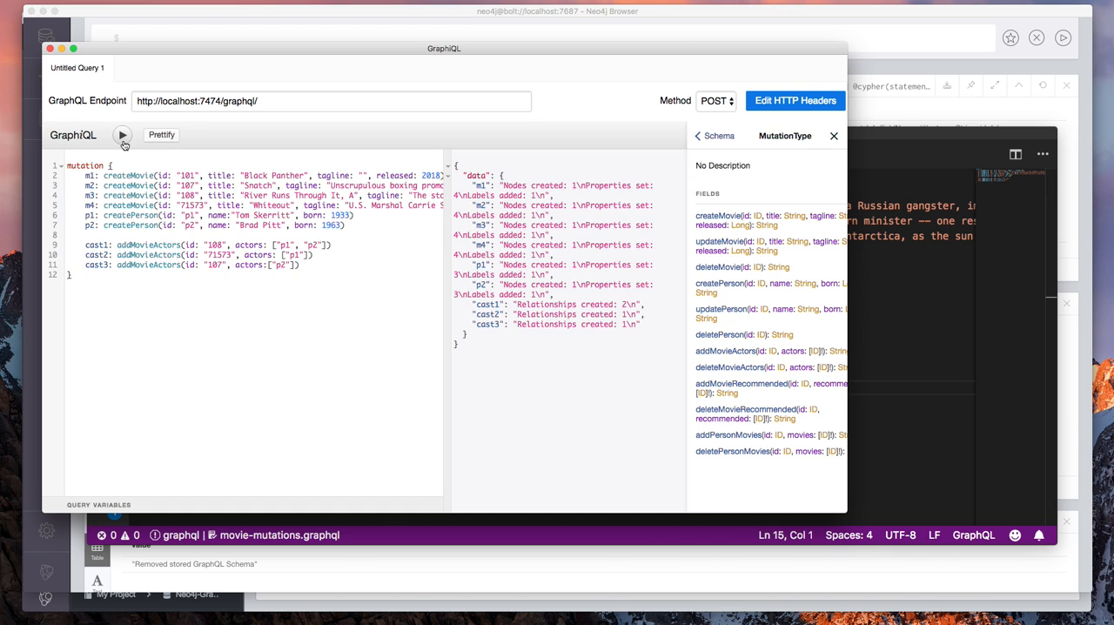
mouse_move(202, 303)
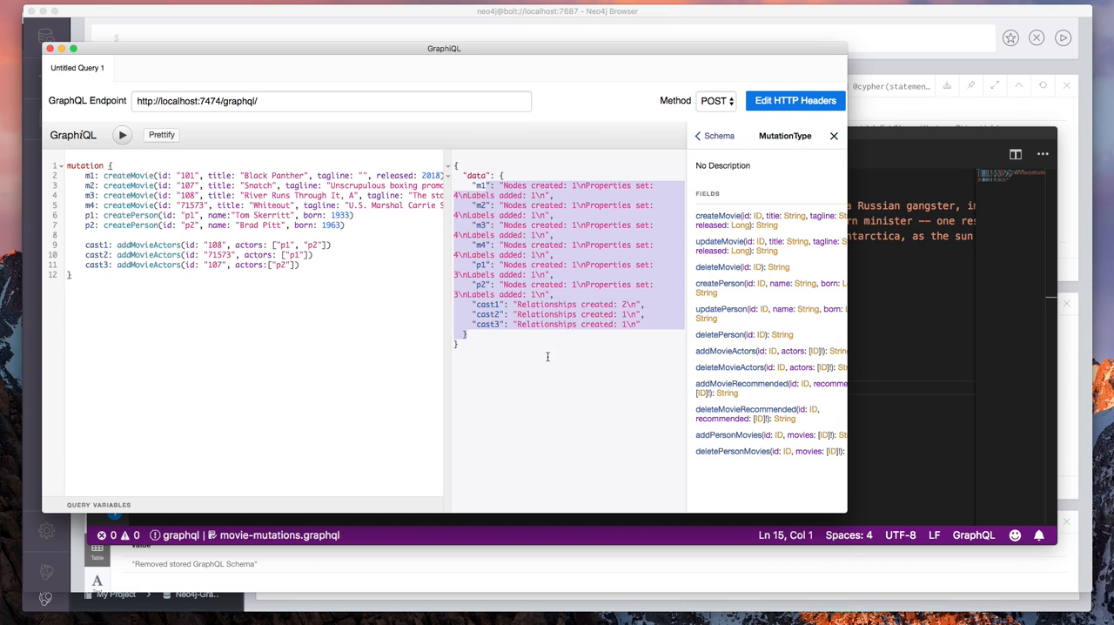
mouse_move(548, 360)
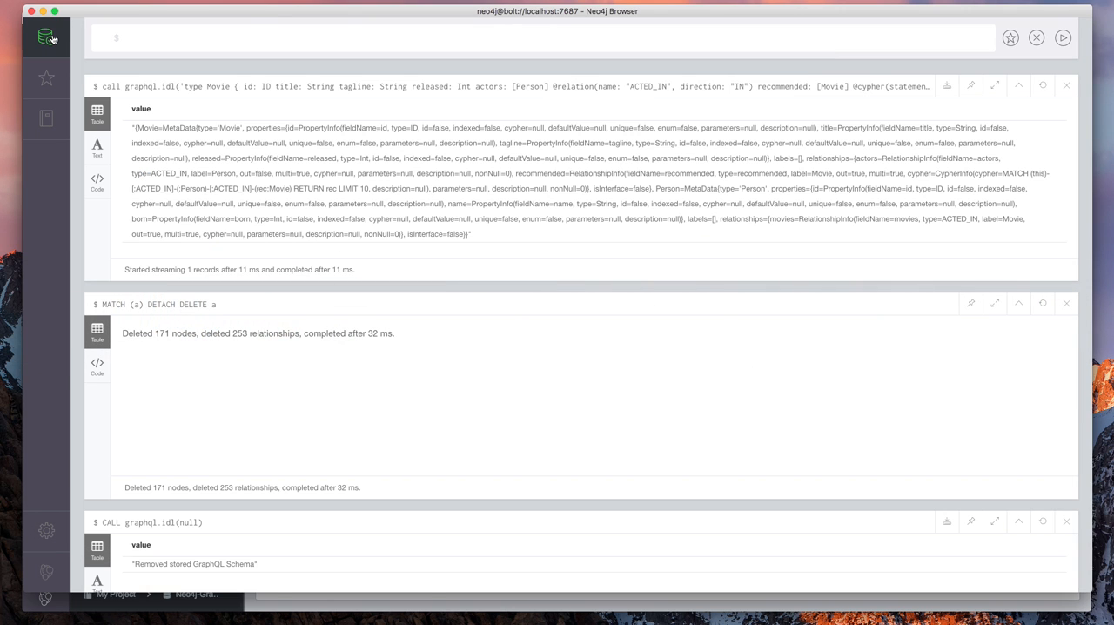
Run MATCH (n) RETURN n LIMIT 25 and inspect the River Runs Through It node's properties
left_click(45, 37)
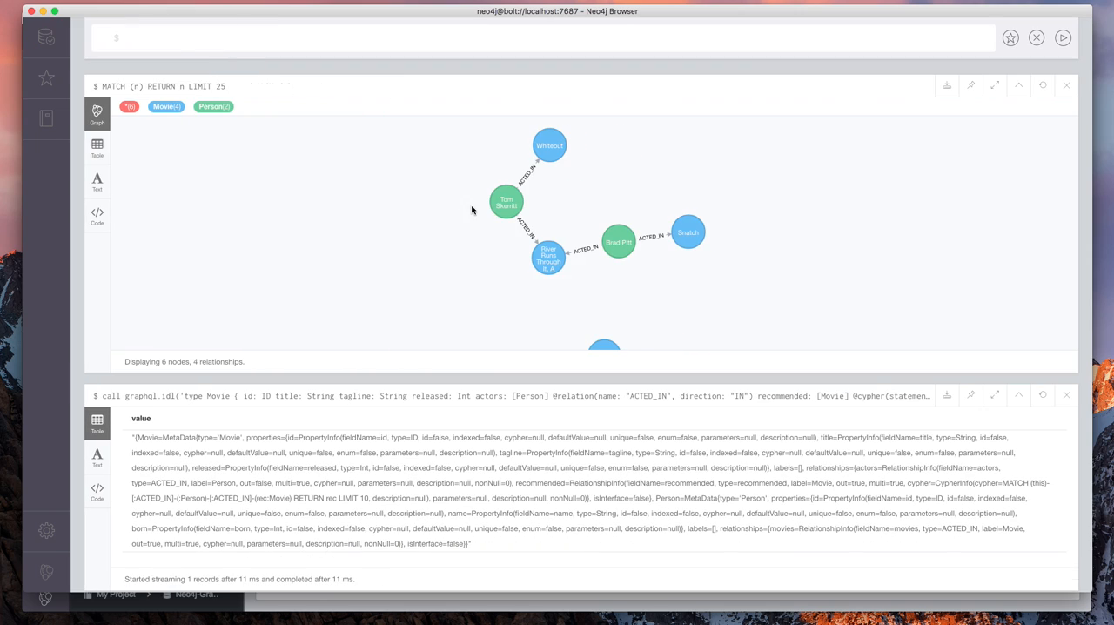
left_click(428, 258)
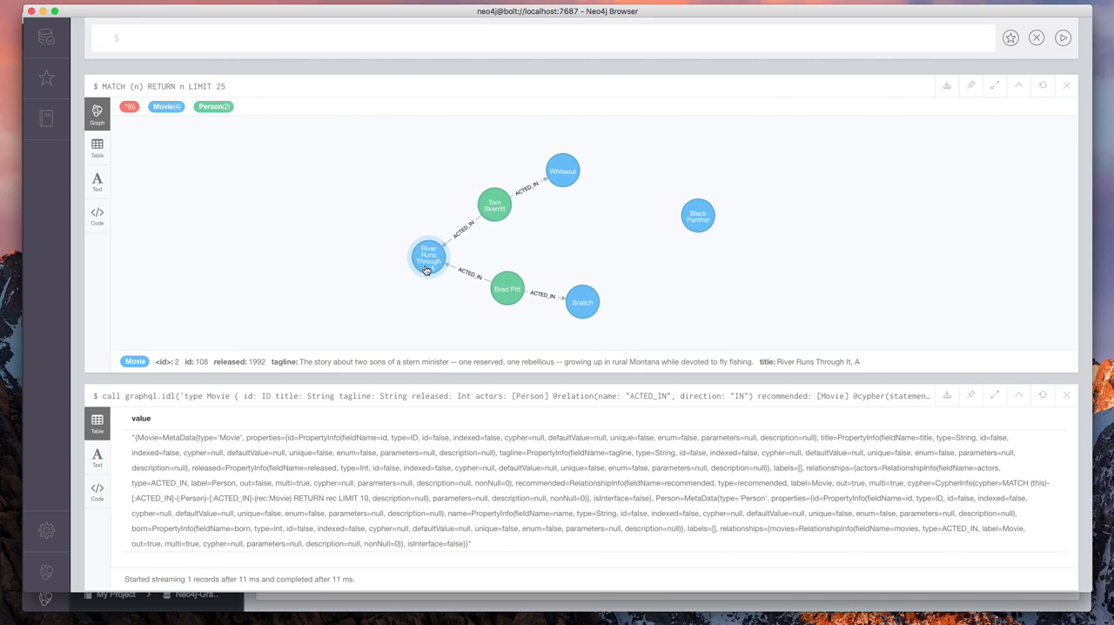
left_click(494, 206)
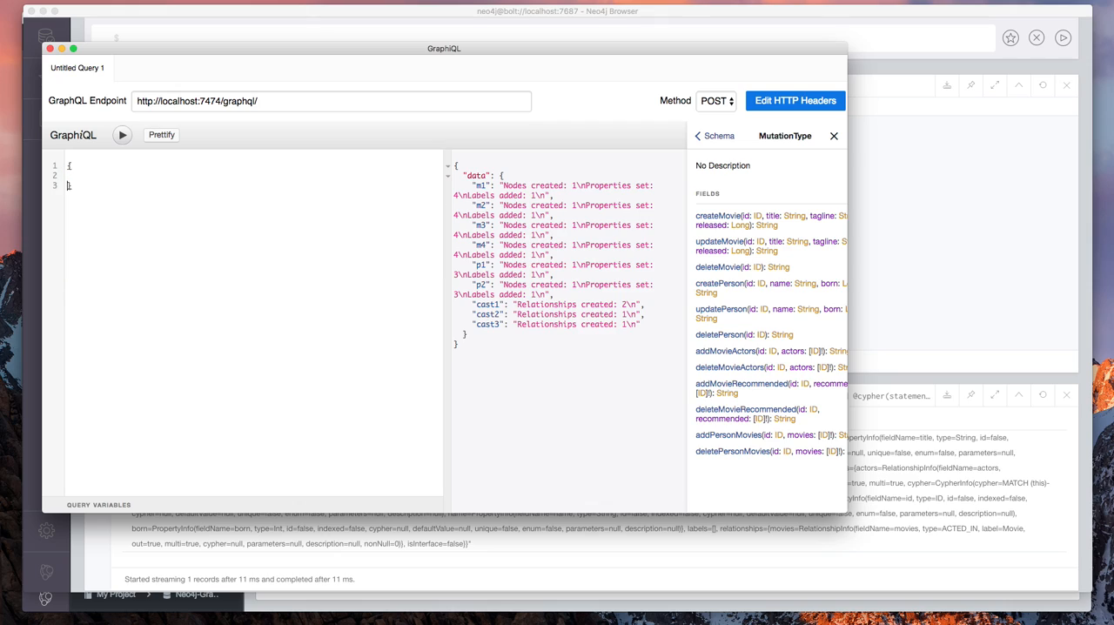
Query Movie(title: "River Runs Through It, A") for its title and run it
type("Movie")
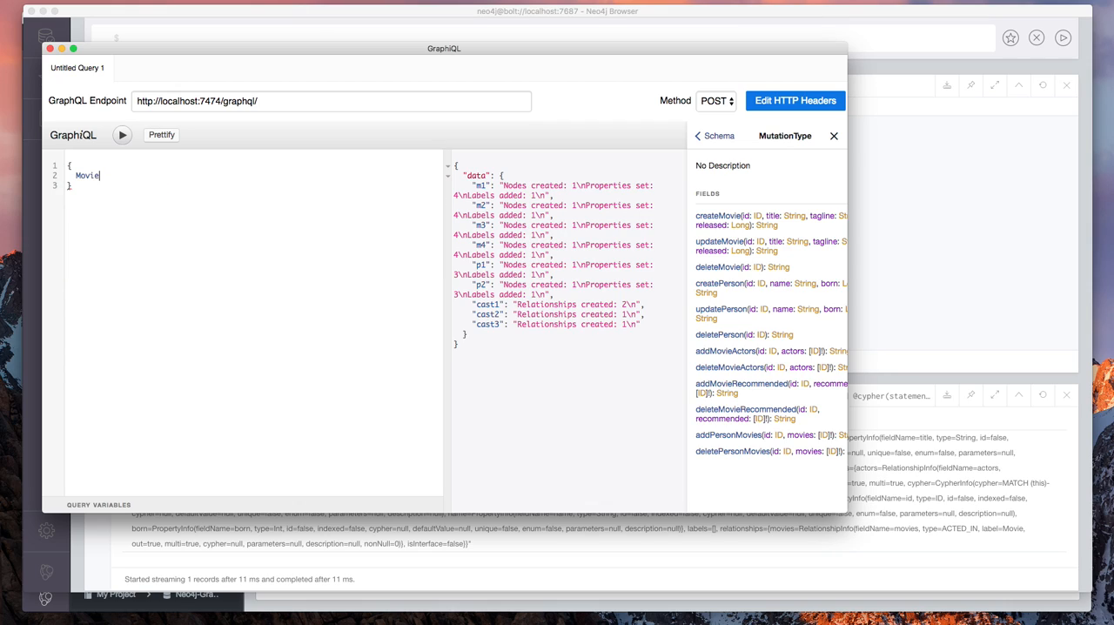
type("(title: \"\")")
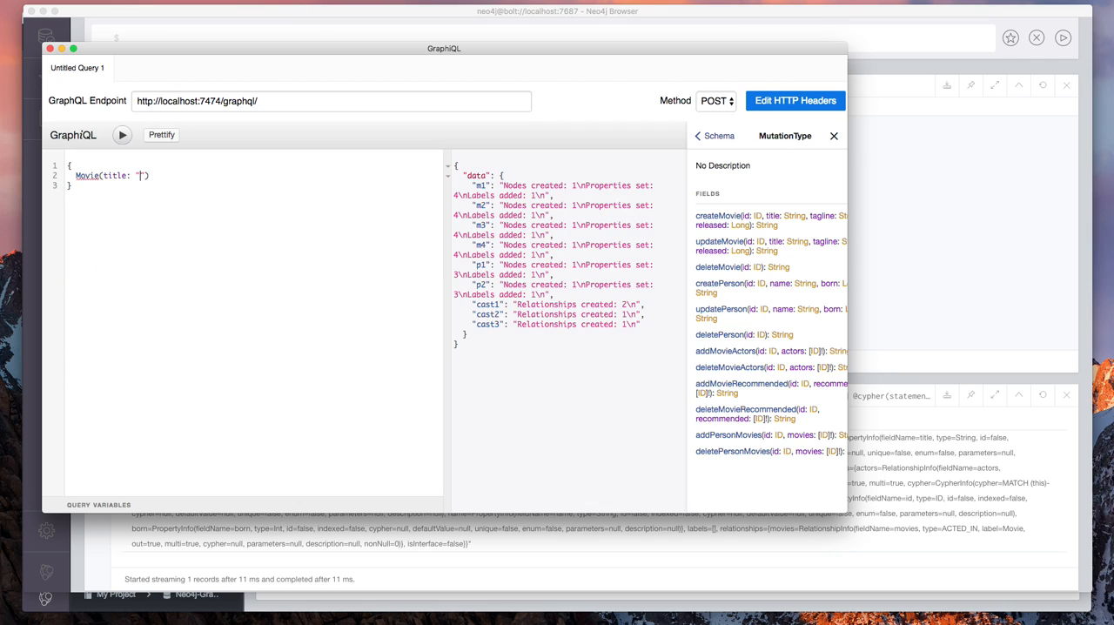
type("River Runs Through It, A")
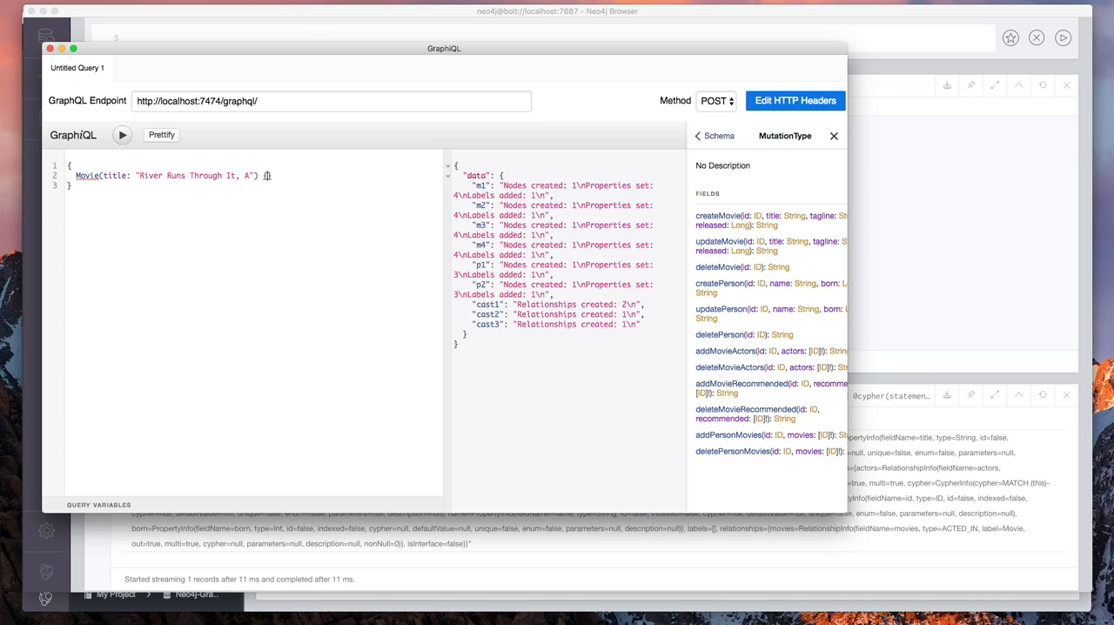
type("title")
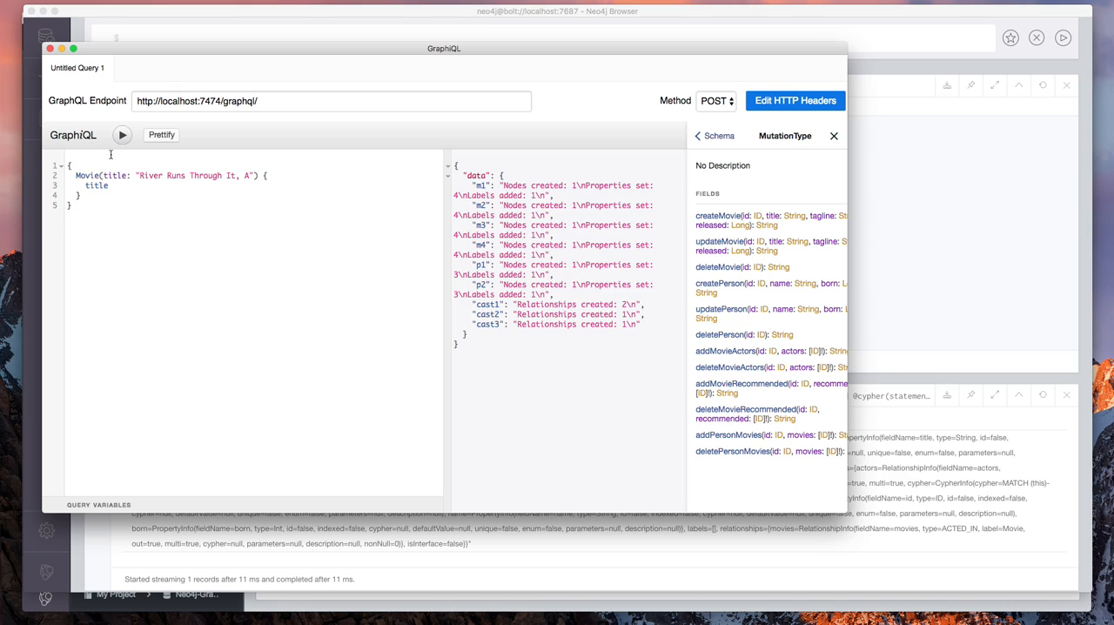
left_click(121, 134)
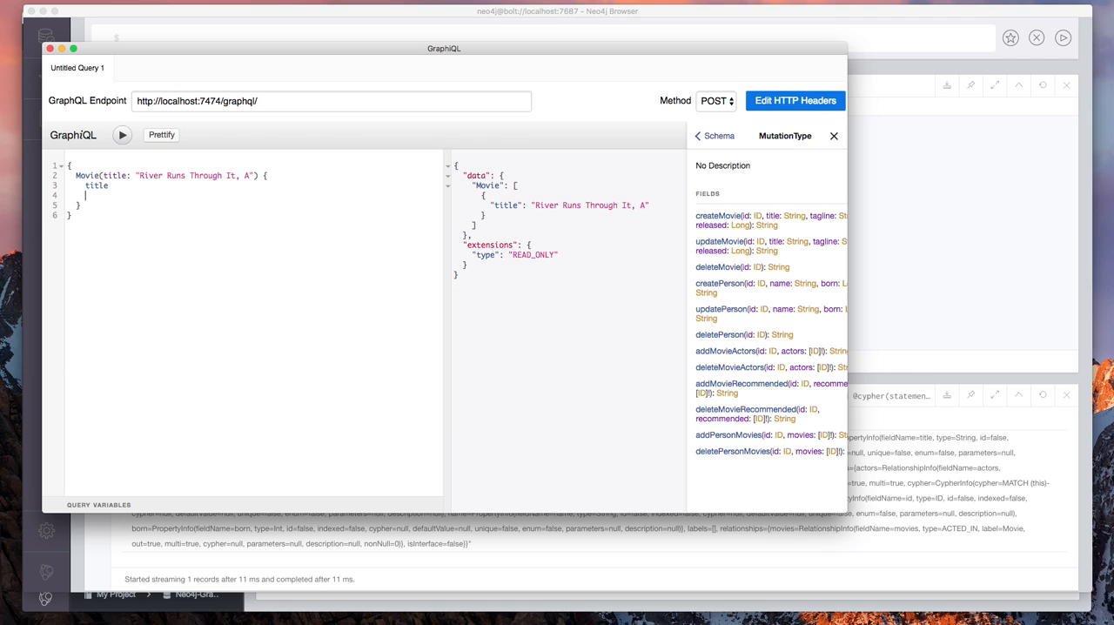
Extend the query with released and tagline, rerun it, then request recommended titles
type("released")
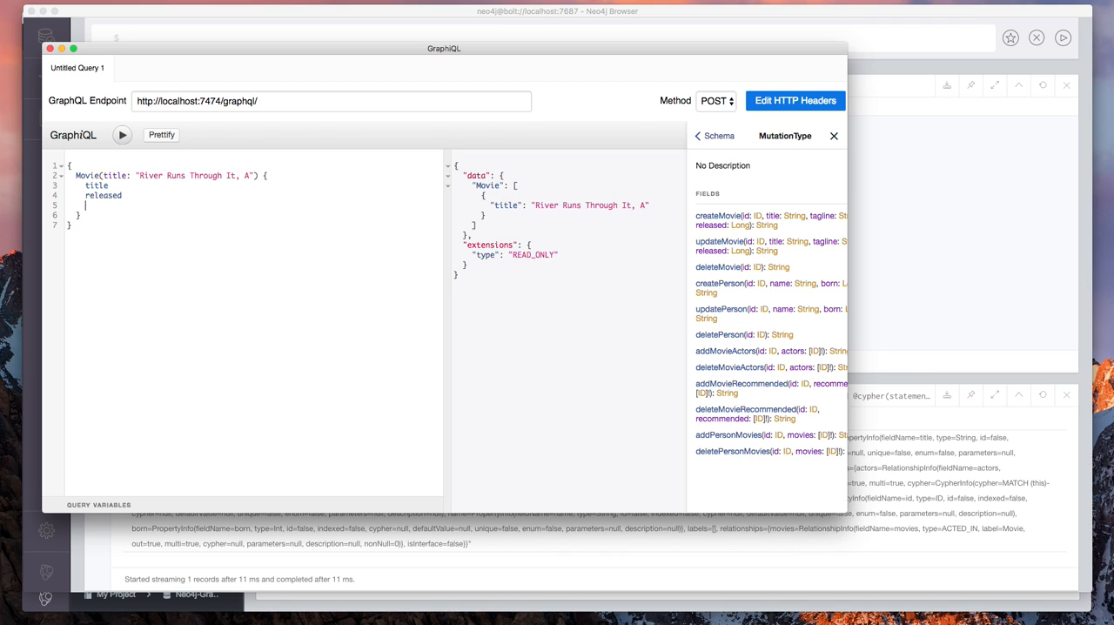
type("ine")
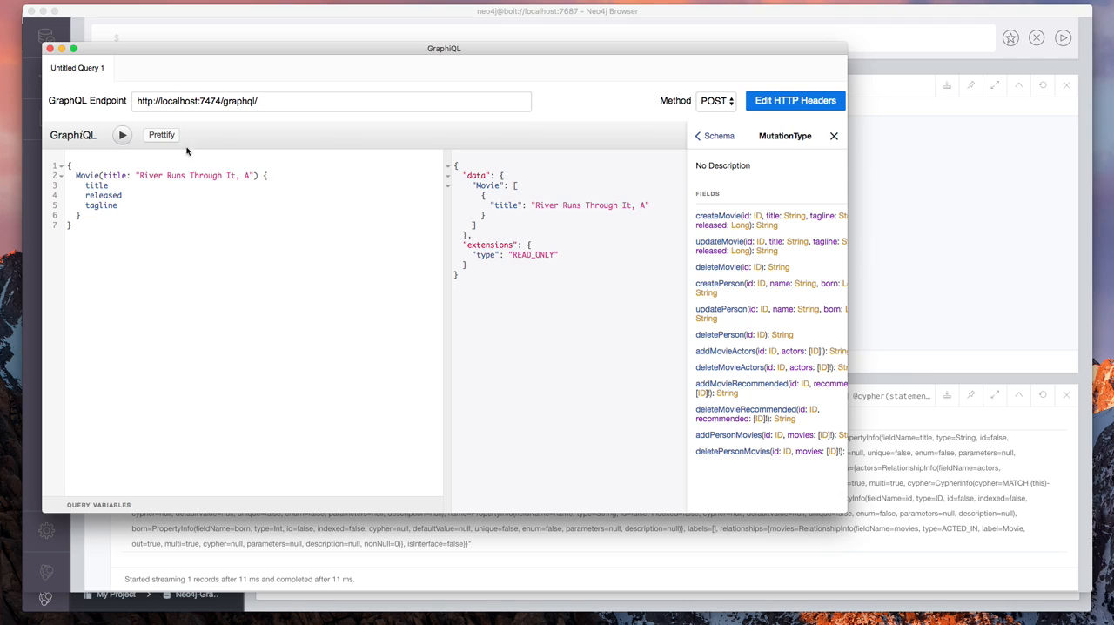
left_click(122, 135)
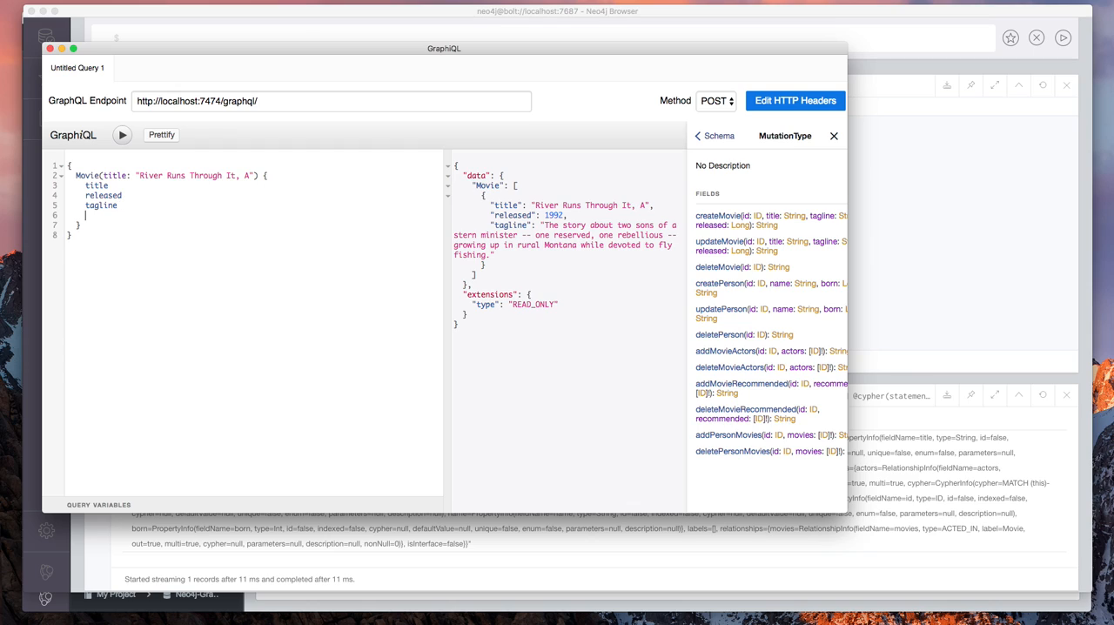
type("recommended {")
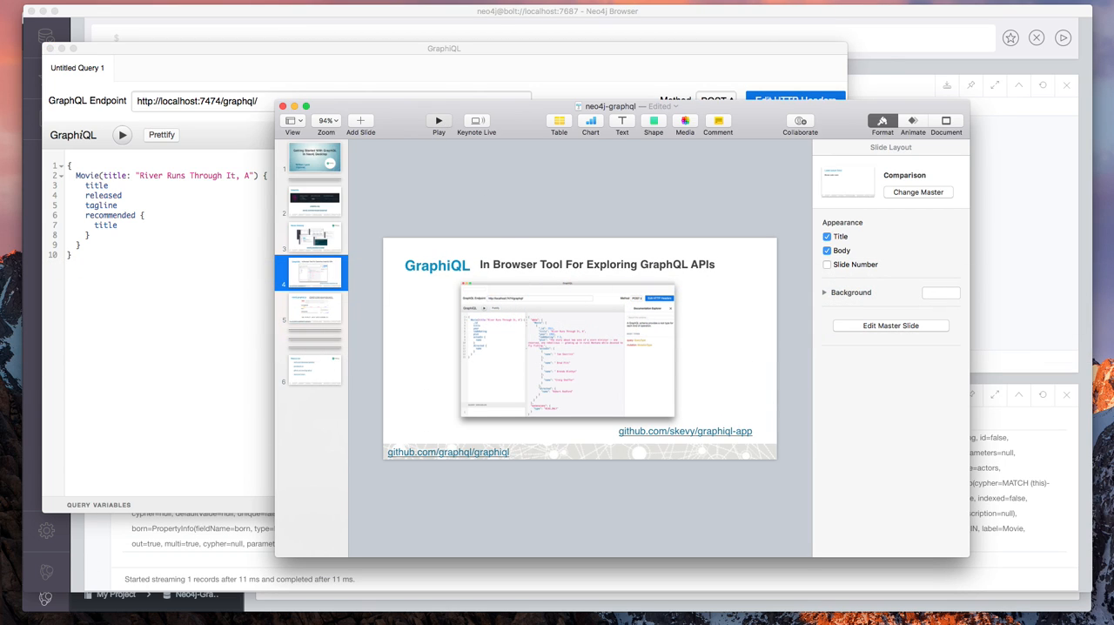
Start the Keynote slideshow on the GraphiQL slide
left_click(438, 120)
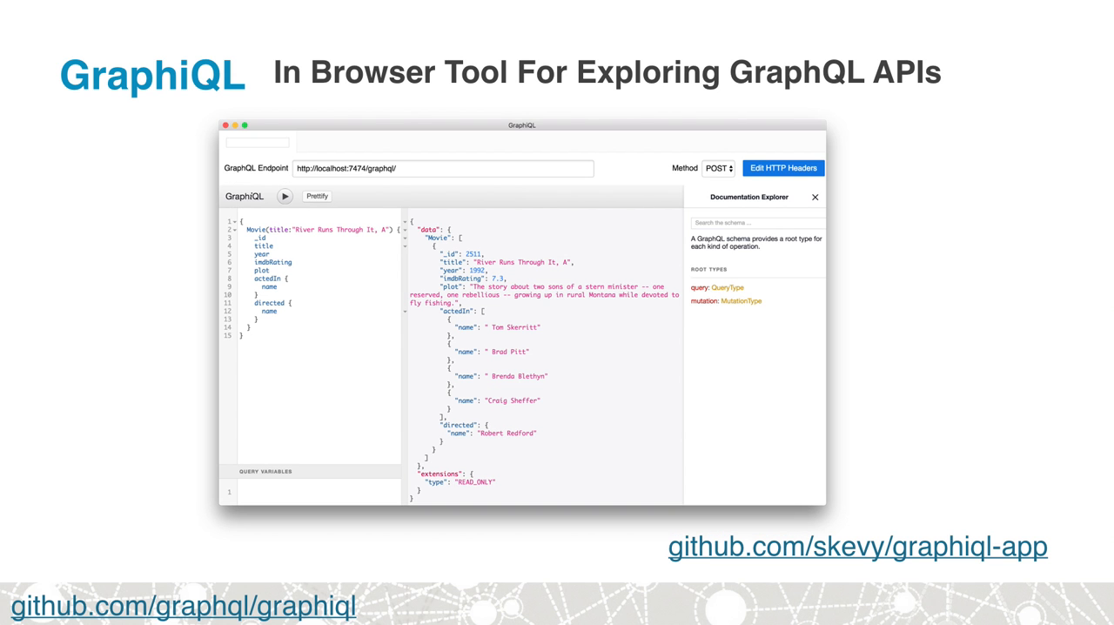